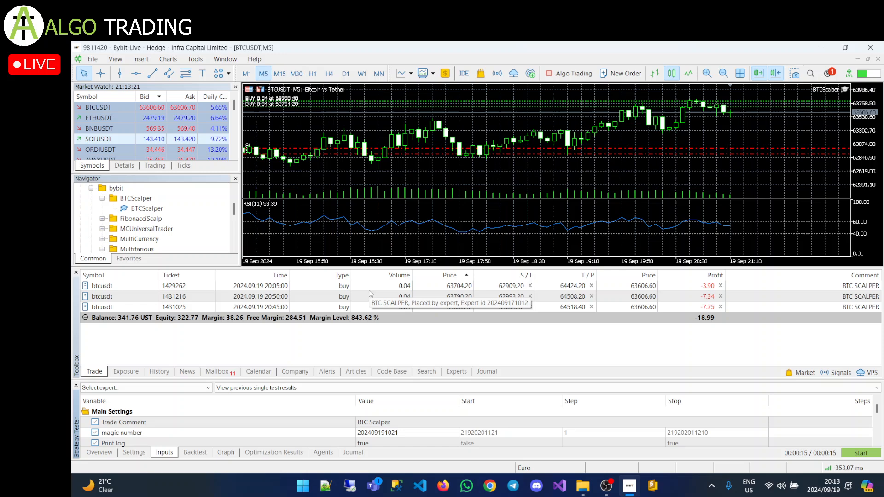
- Load the Multifarious expert from the Navigator into the Strategy Tester via Test
{"action": "scroll", "scroll_direction": "down", "scroll_amount": 3}
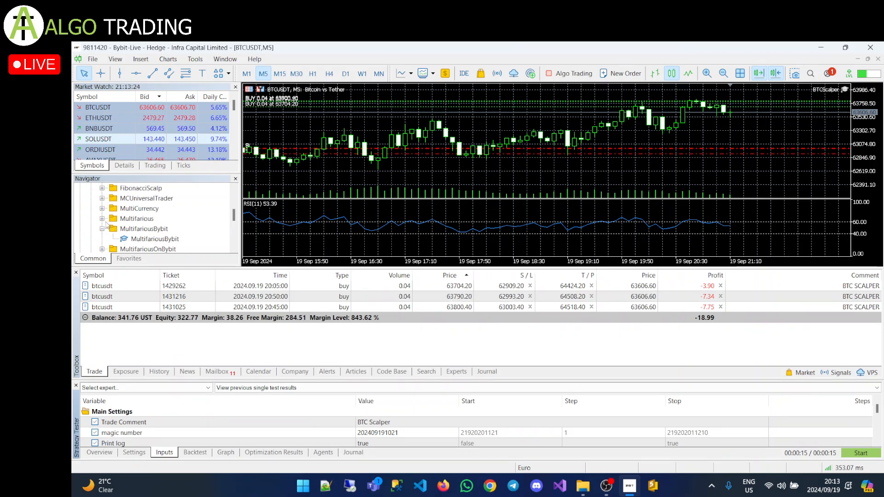
{"action": "right_click", "coordinate": [143, 229]}
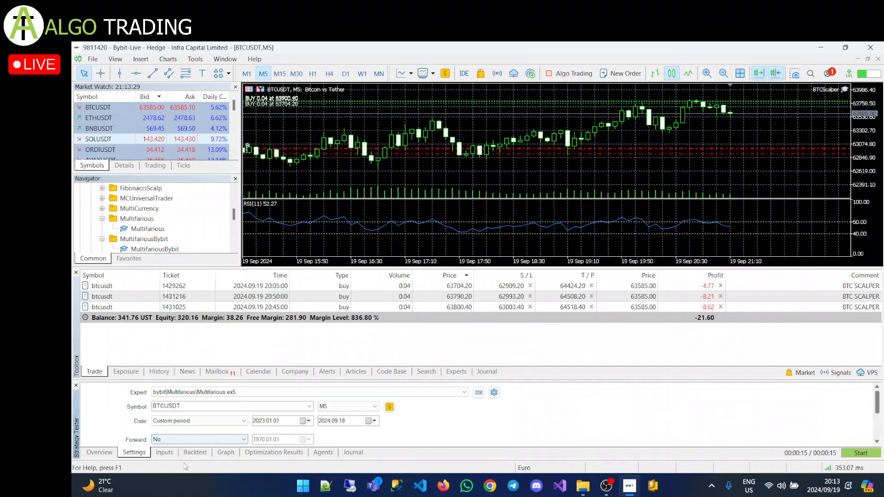
{"action": "left_click", "coordinate": [164, 452]}
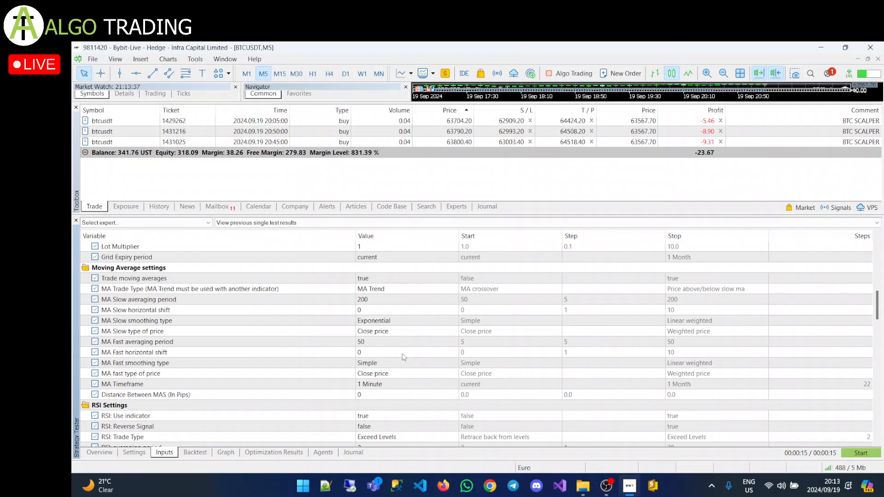
- Scroll through the Multifarious inputs from main settings down to the indicator sections
{"action": "scroll", "scroll_direction": "up", "scroll_amount": 3}
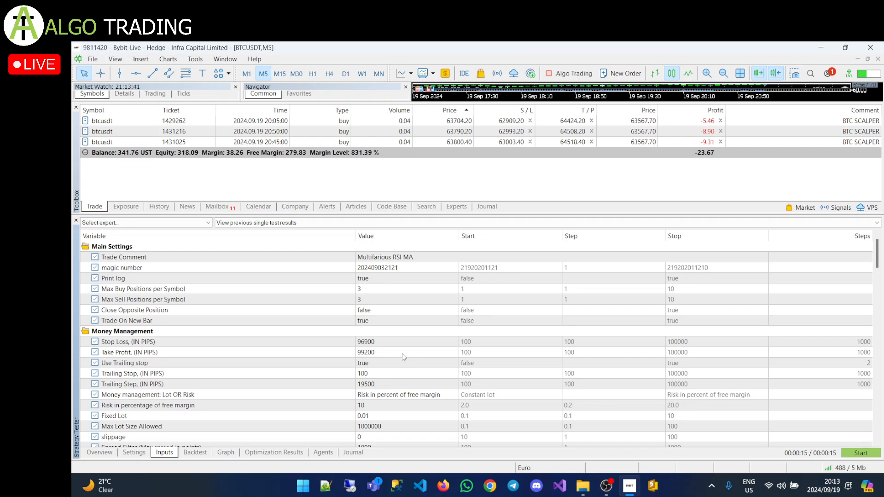
{"action": "scroll", "scroll_direction": "down", "scroll_amount": 3}
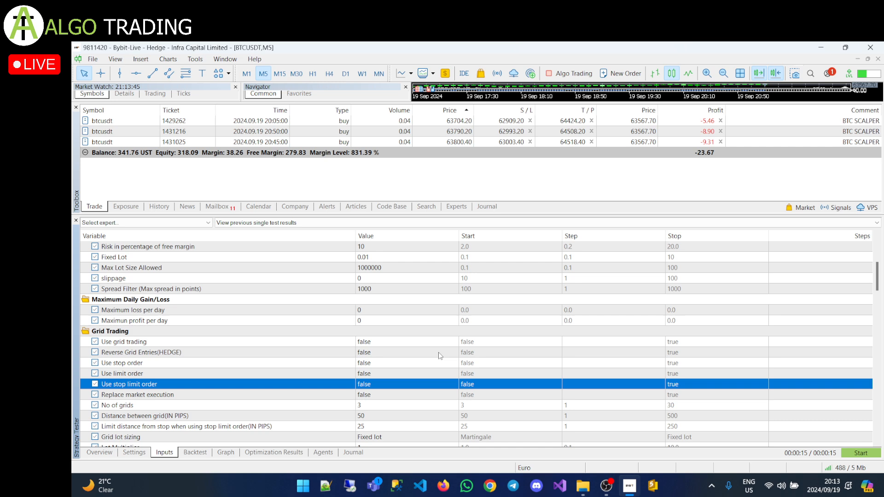
{"action": "scroll", "scroll_direction": "down", "scroll_amount": 3}
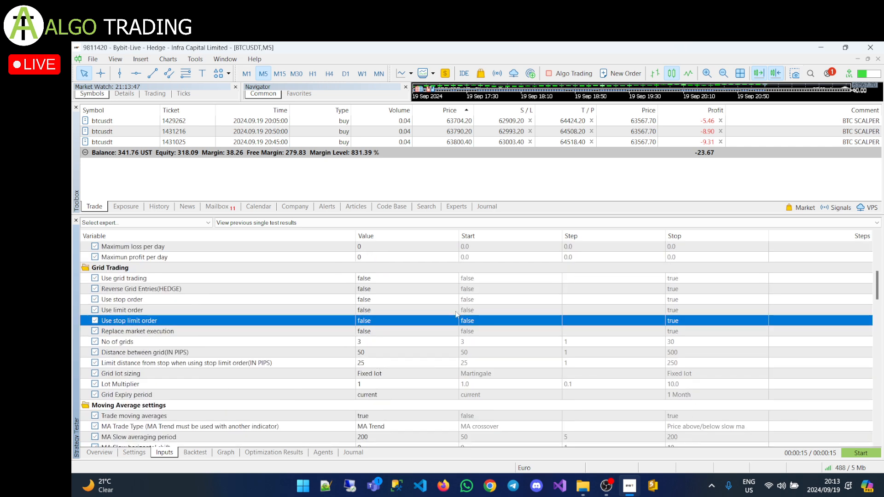
{"action": "scroll", "scroll_direction": "down", "scroll_amount": 3}
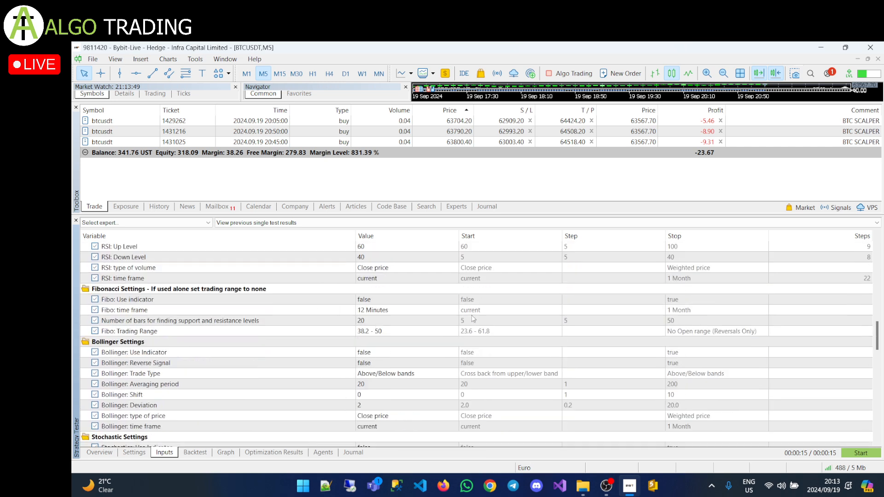
{"action": "scroll", "scroll_direction": "down", "scroll_amount": 3}
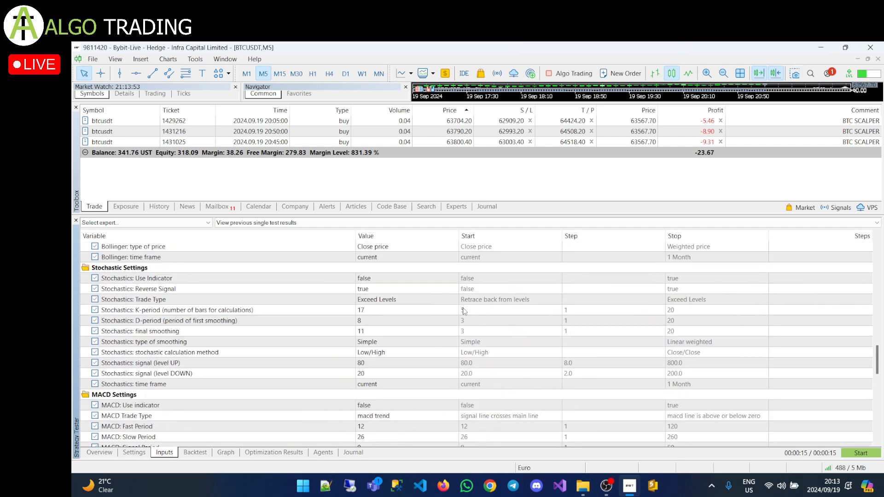
{"action": "scroll", "scroll_direction": "up", "scroll_amount": 3}
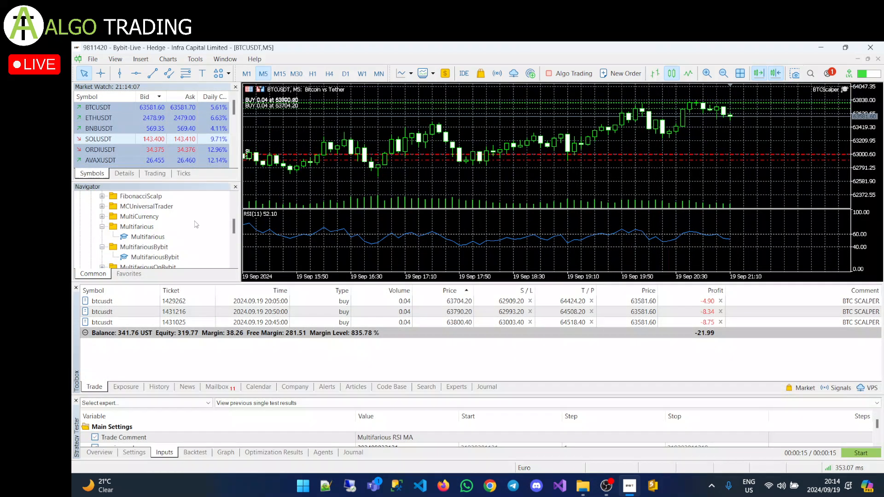
- Set the tester back to BTCScalper on BTCUSDT M5 and show the account's trade history
{"action": "scroll", "scroll_direction": "up", "scroll_amount": 3}
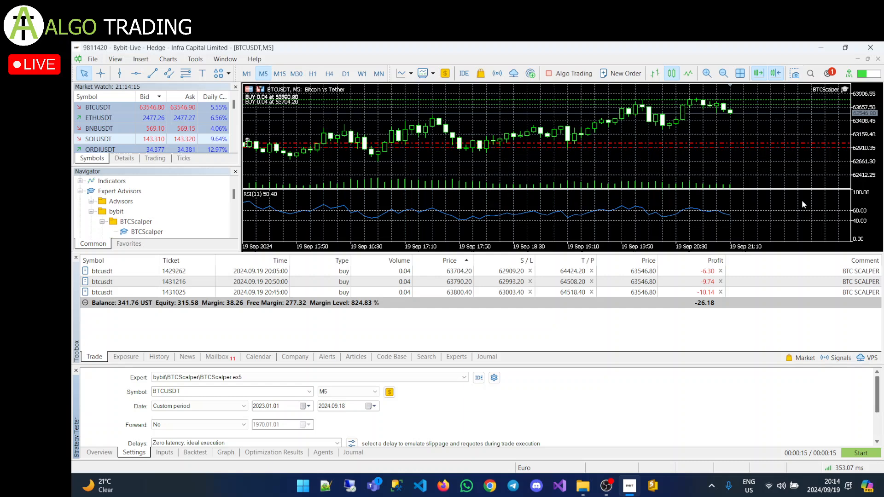
{"action": "left_click", "coordinate": [160, 357]}
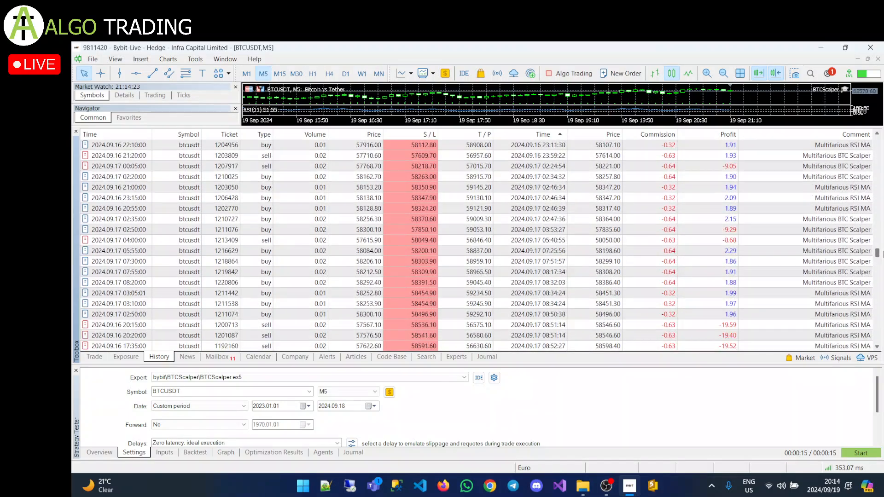
{"action": "scroll", "scroll_direction": "down", "scroll_amount": 3}
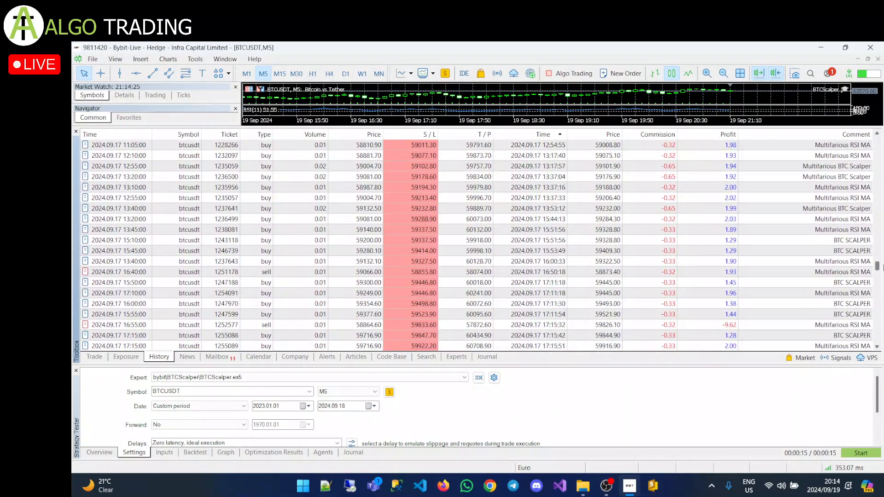
{"action": "scroll", "scroll_direction": "down", "scroll_amount": 3}
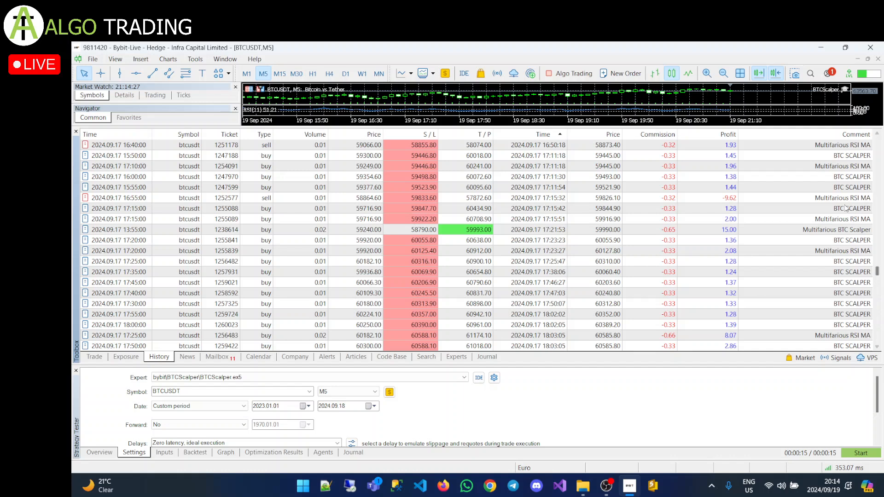
{"action": "scroll", "scroll_direction": "up", "scroll_amount": 3}
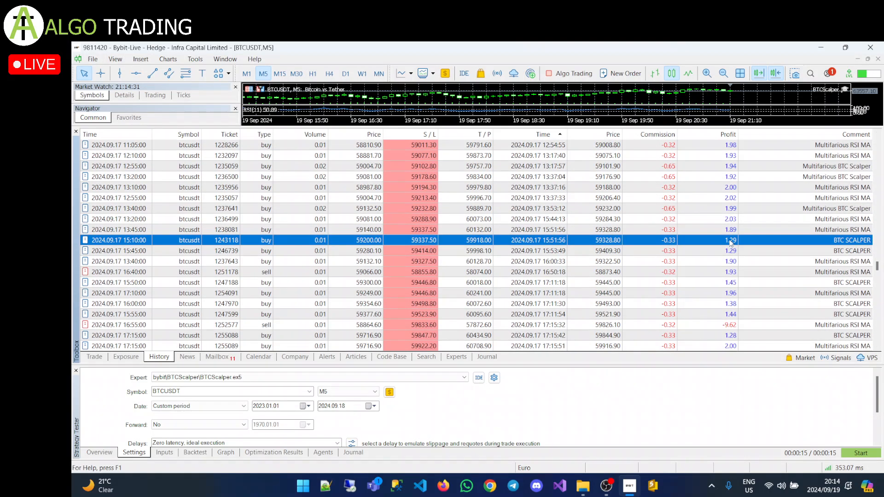
{"action": "scroll", "scroll_direction": "down", "scroll_amount": 3}
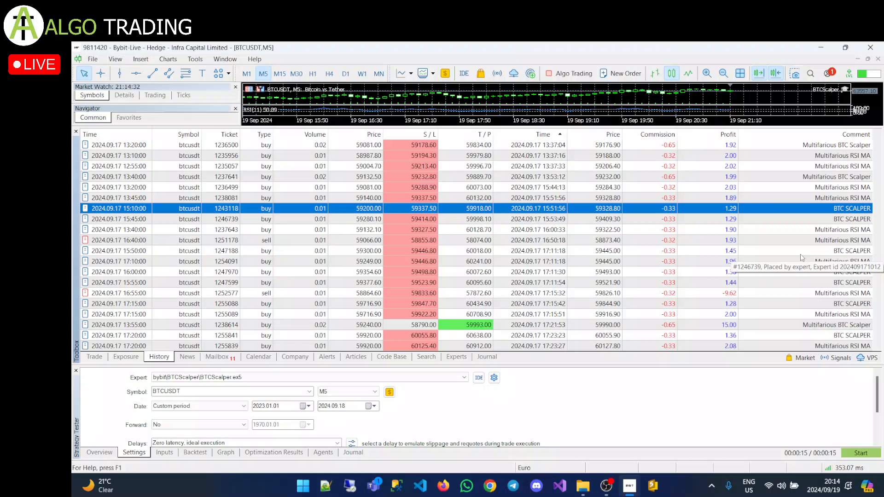
{"action": "scroll", "scroll_direction": "down", "scroll_amount": 3}
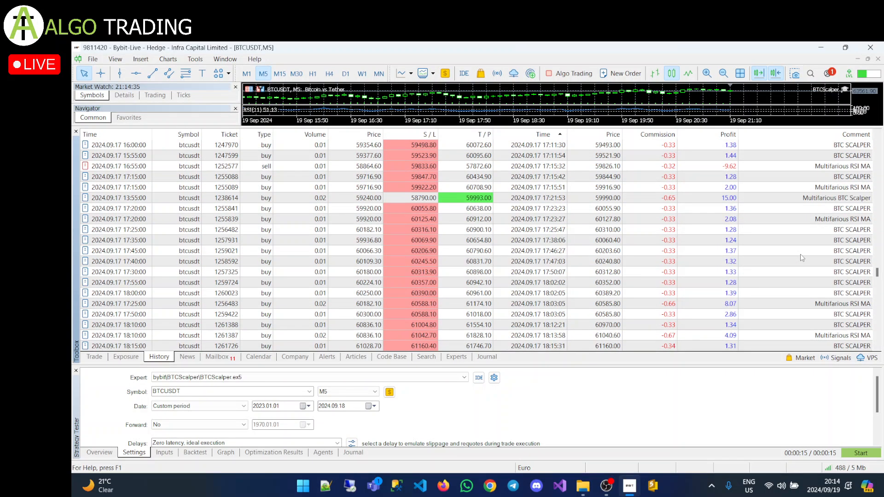
{"action": "mouse_move", "coordinate": [790, 245]}
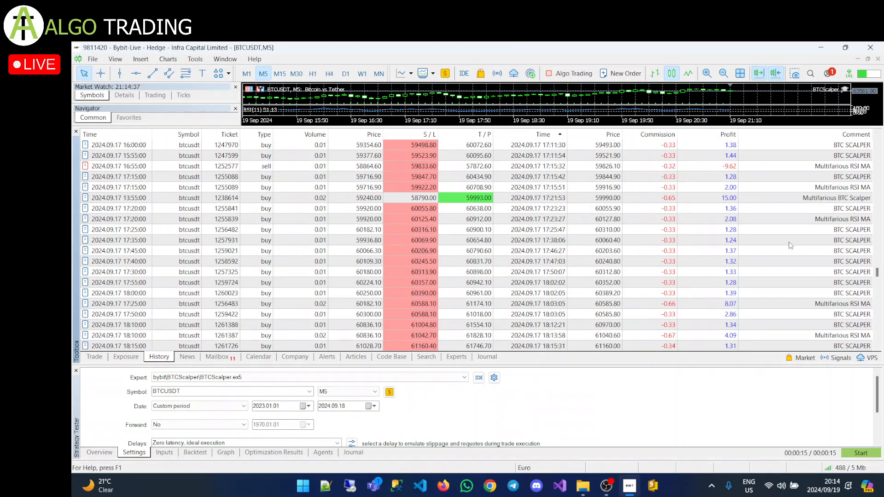
{"action": "scroll", "scroll_direction": "down", "scroll_amount": 3}
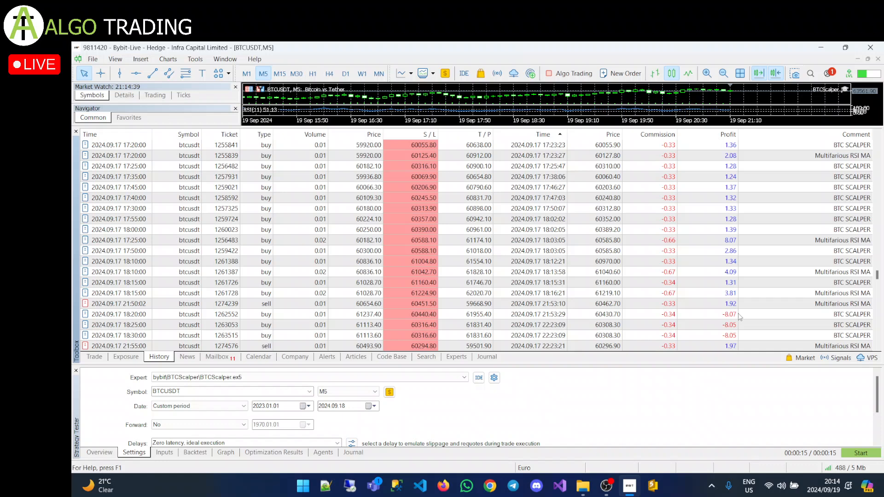
{"action": "scroll", "scroll_direction": "down", "scroll_amount": 3}
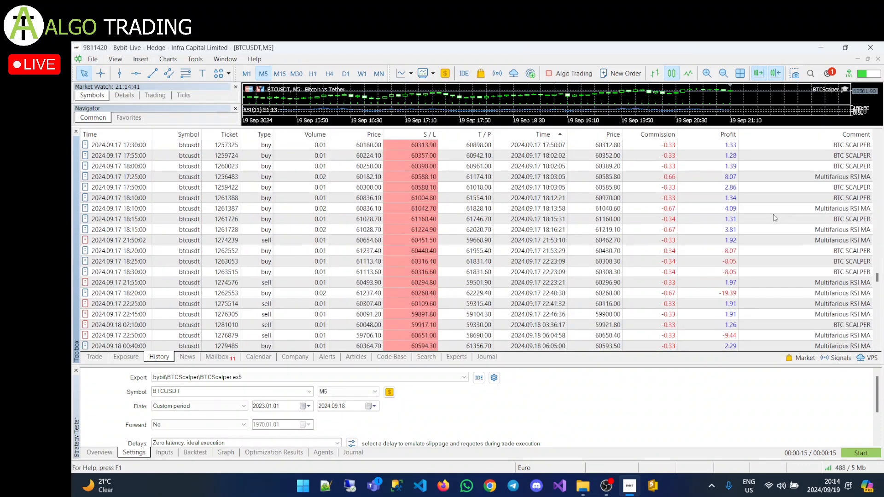
{"action": "scroll", "scroll_direction": "down", "scroll_amount": 3}
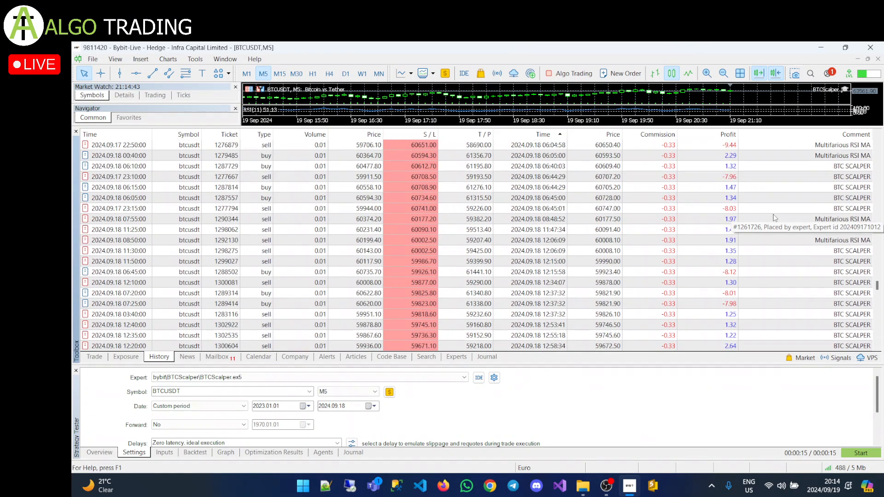
{"action": "scroll", "scroll_direction": "down", "scroll_amount": 3}
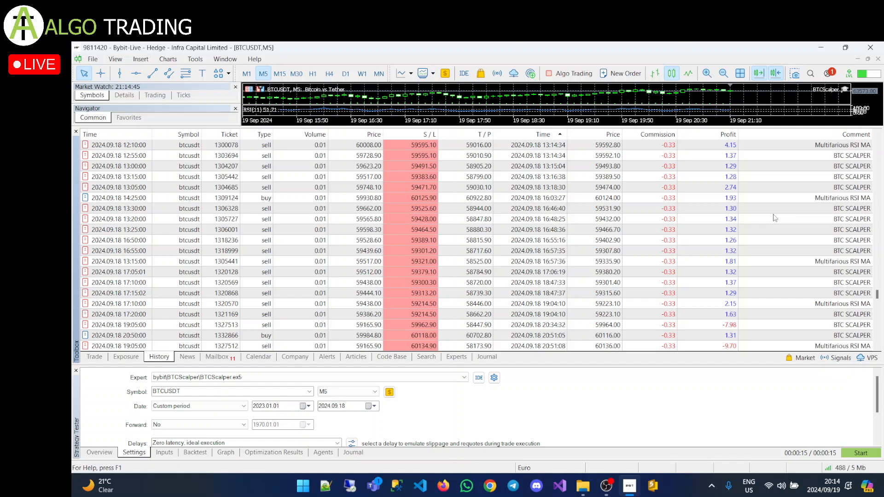
{"action": "scroll", "scroll_direction": "down", "scroll_amount": 3}
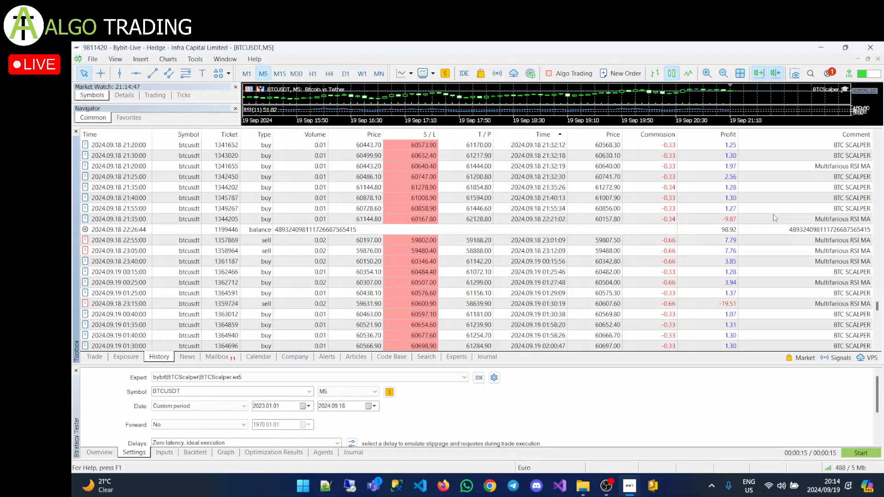
{"action": "scroll", "scroll_direction": "down", "scroll_amount": 3}
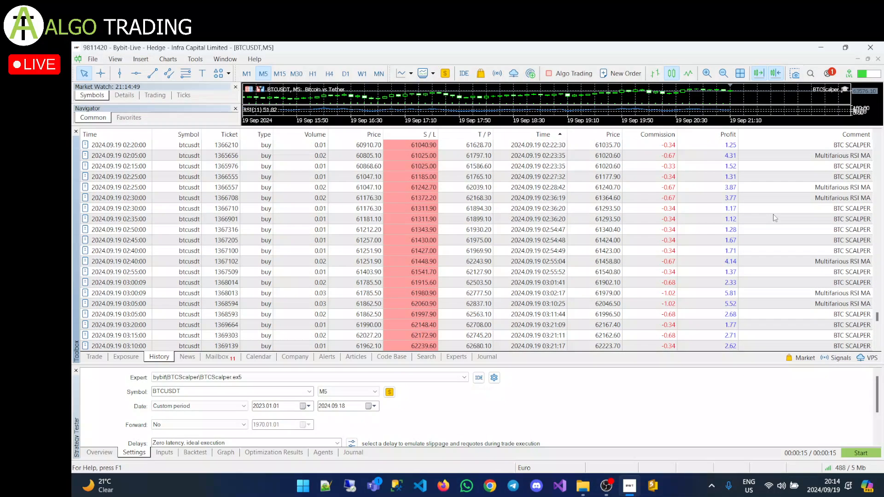
{"action": "scroll", "scroll_direction": "down", "scroll_amount": 3}
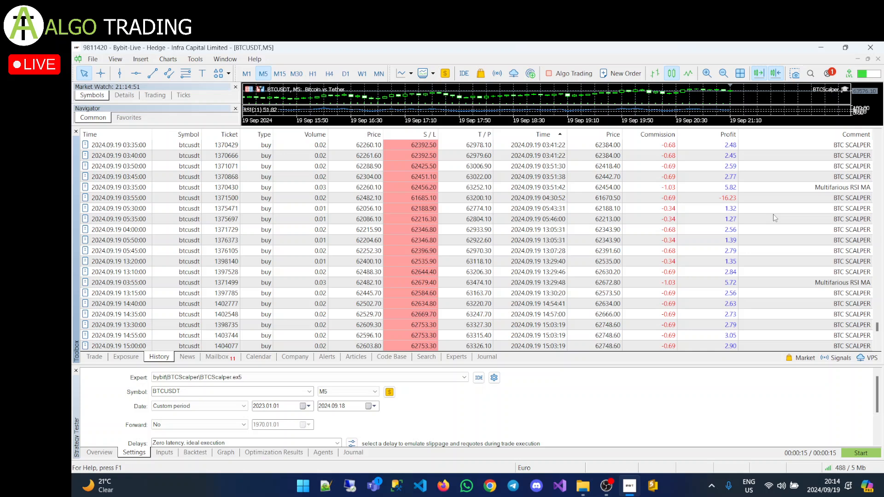
{"action": "scroll", "scroll_direction": "down", "scroll_amount": 3}
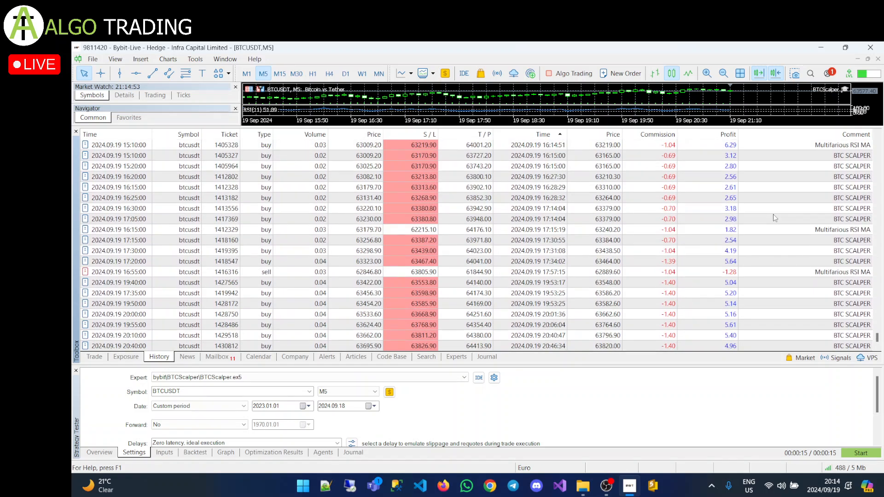
{"action": "scroll", "scroll_direction": "up", "scroll_amount": 3}
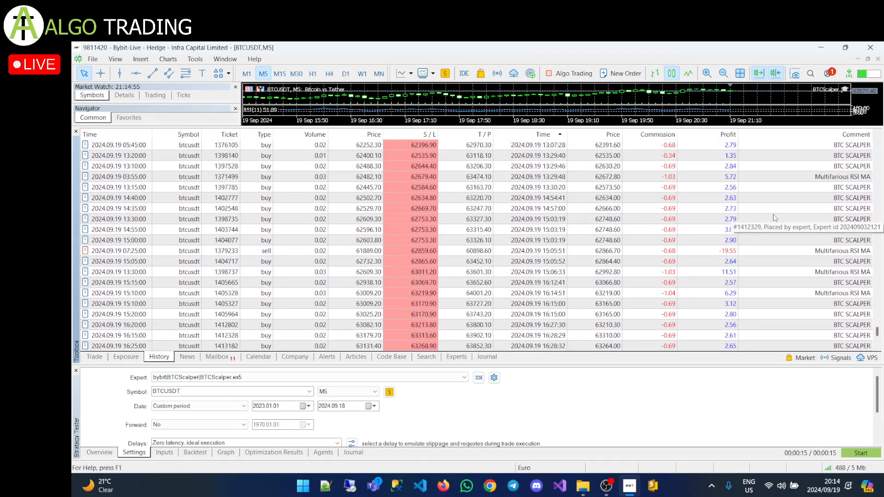
{"action": "scroll", "scroll_direction": "down", "scroll_amount": 3}
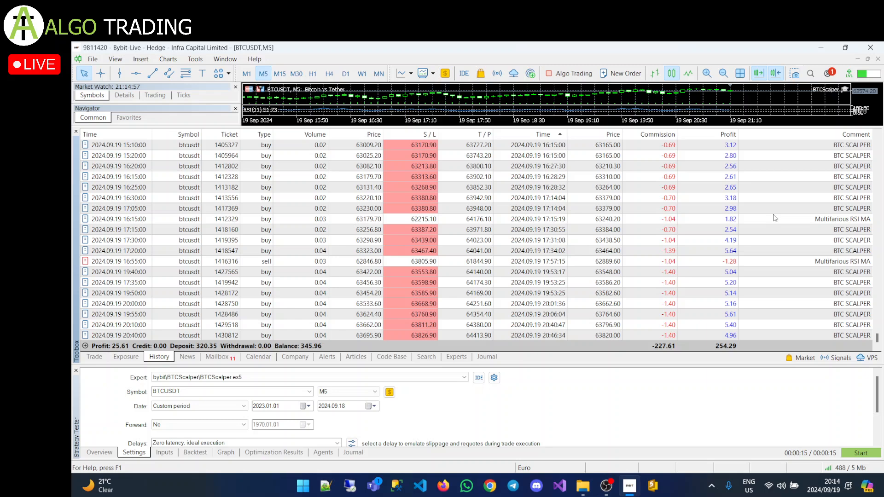
{"action": "scroll", "scroll_direction": "up", "scroll_amount": 3}
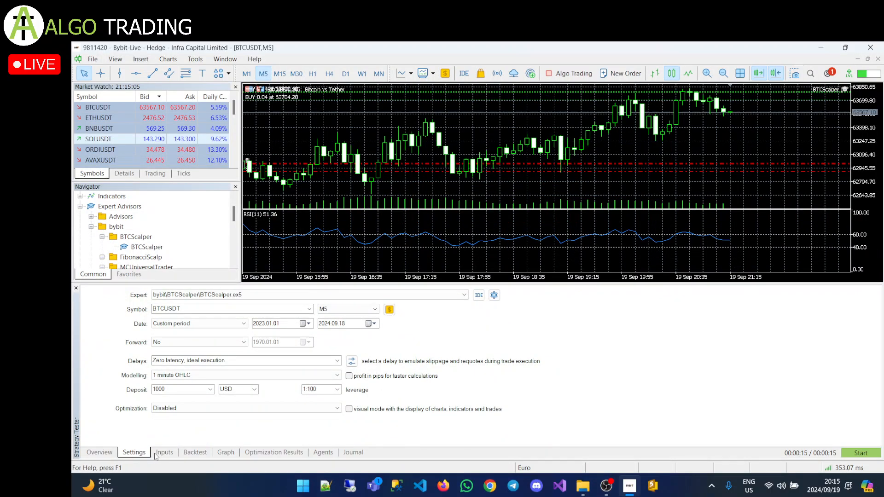
- Show the BTCScalper expert's input parameters in the Strategy Tester
{"action": "left_click", "coordinate": [164, 452]}
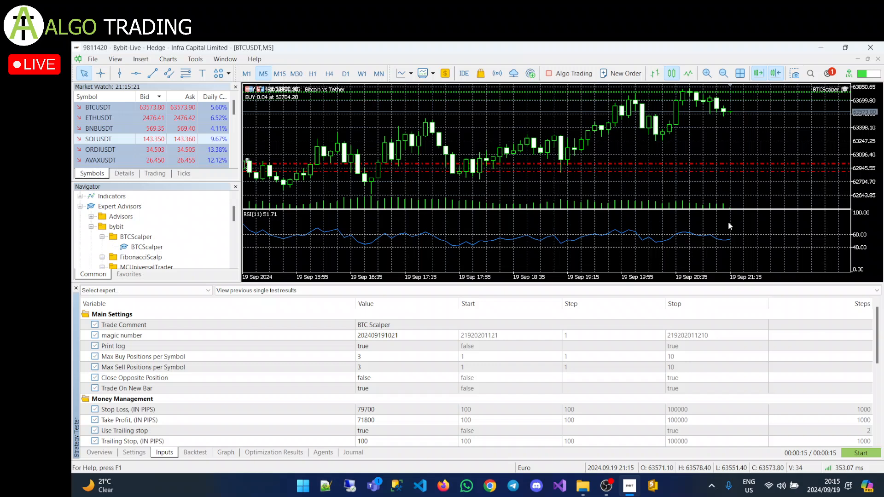
{"action": "mouse_move", "coordinate": [712, 248]}
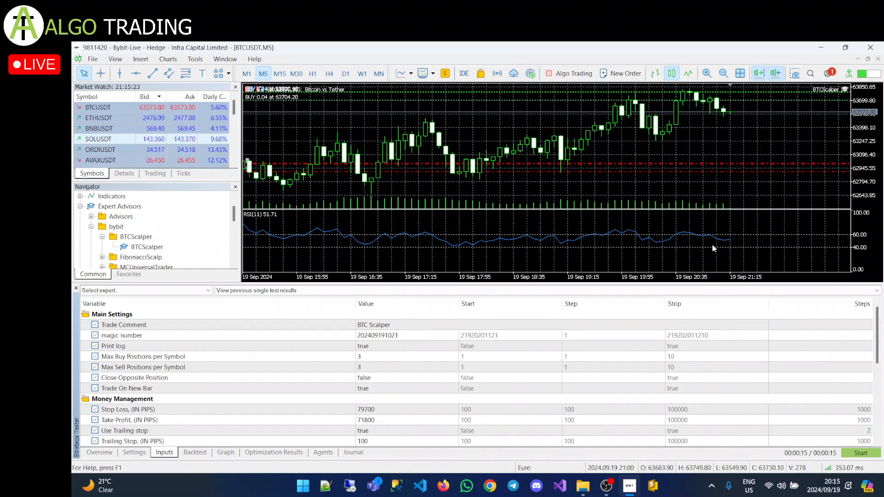
{"action": "mouse_move", "coordinate": [258, 221]}
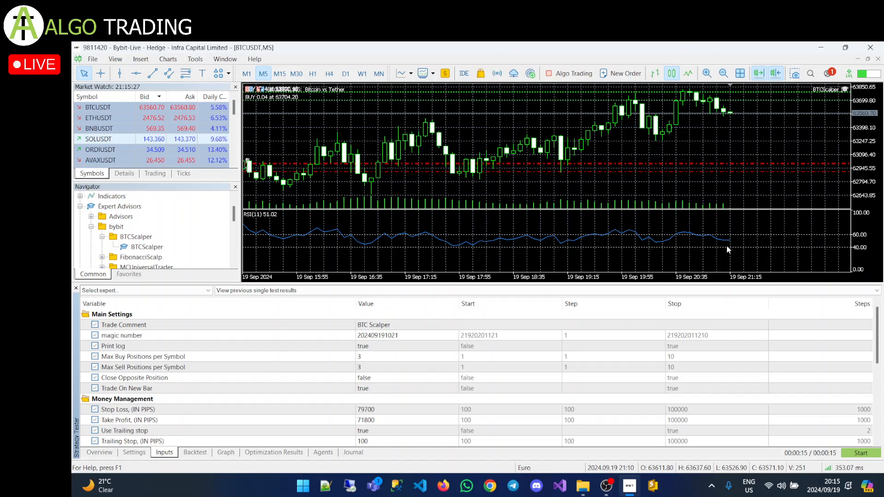
{"action": "mouse_move", "coordinate": [741, 235]}
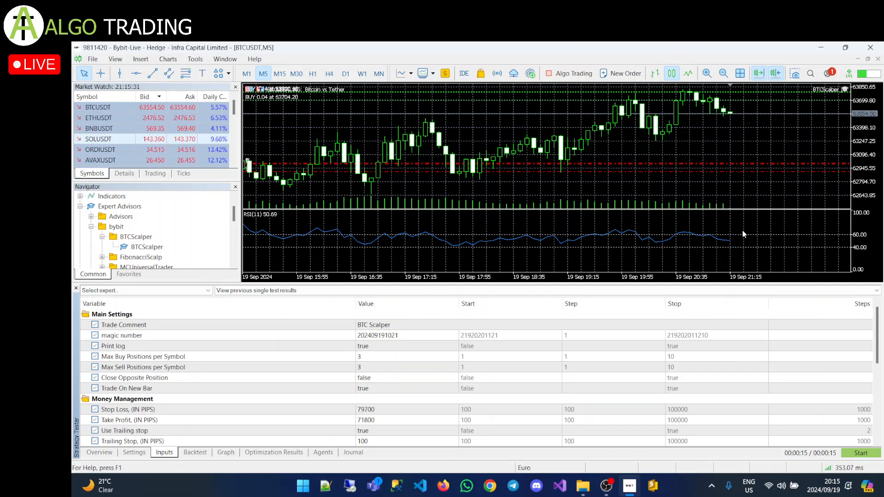
{"action": "mouse_move", "coordinate": [746, 255]}
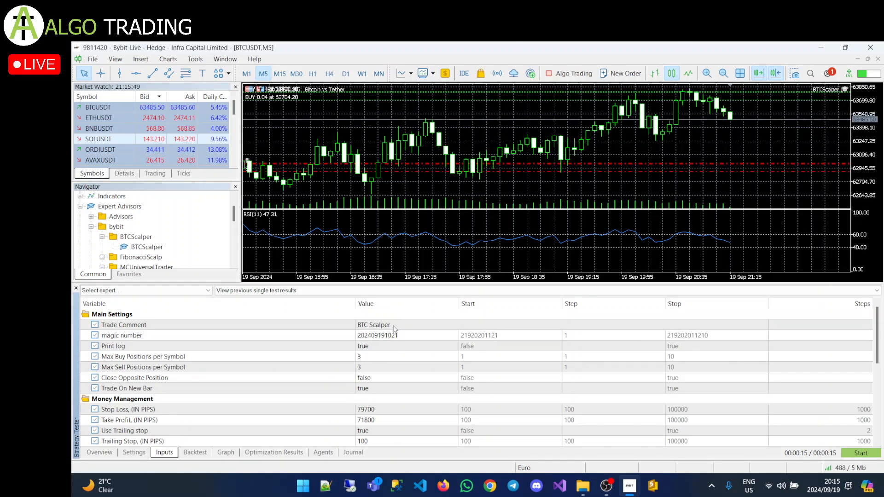
{"action": "double_click", "coordinate": [373, 324]}
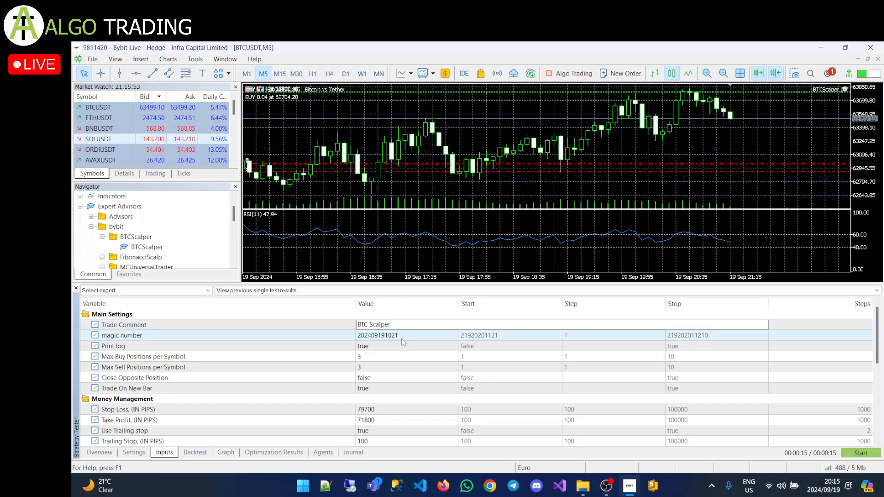
{"action": "double_click", "coordinate": [378, 335]}
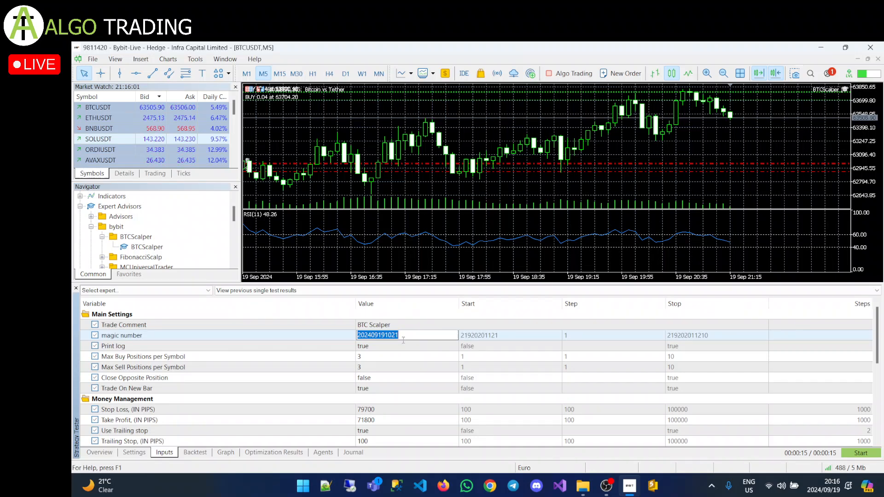
{"action": "left_click", "coordinate": [113, 346]}
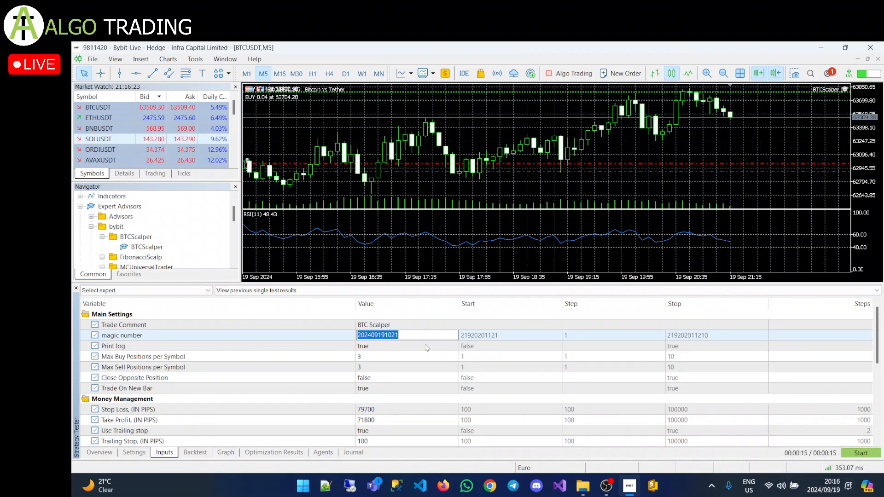
{"action": "mouse_move", "coordinate": [823, 487]}
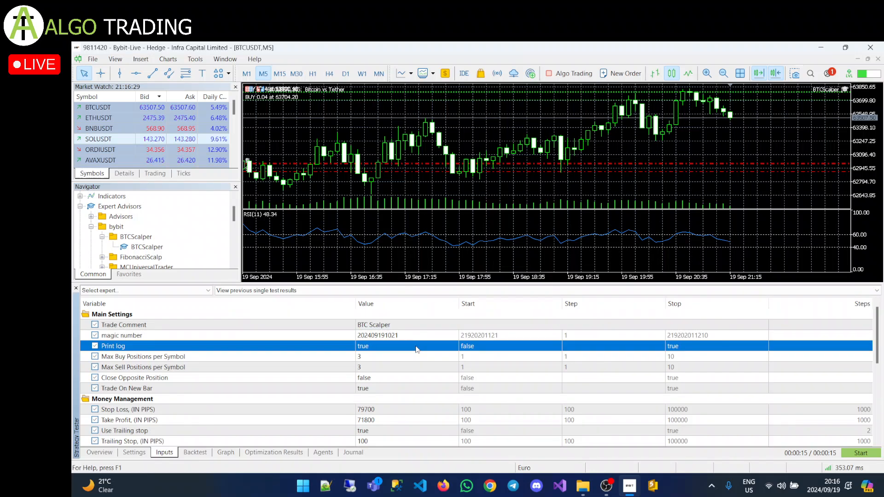
{"action": "mouse_move", "coordinate": [385, 353]}
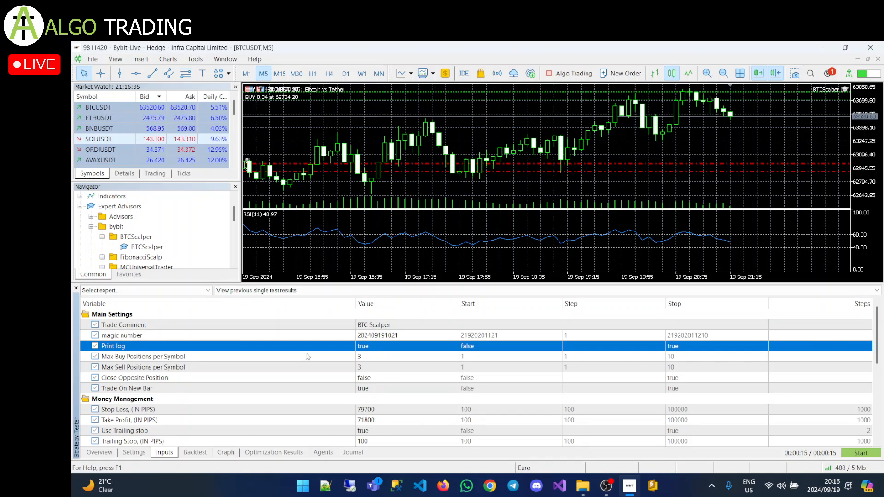
{"action": "mouse_move", "coordinate": [277, 348]}
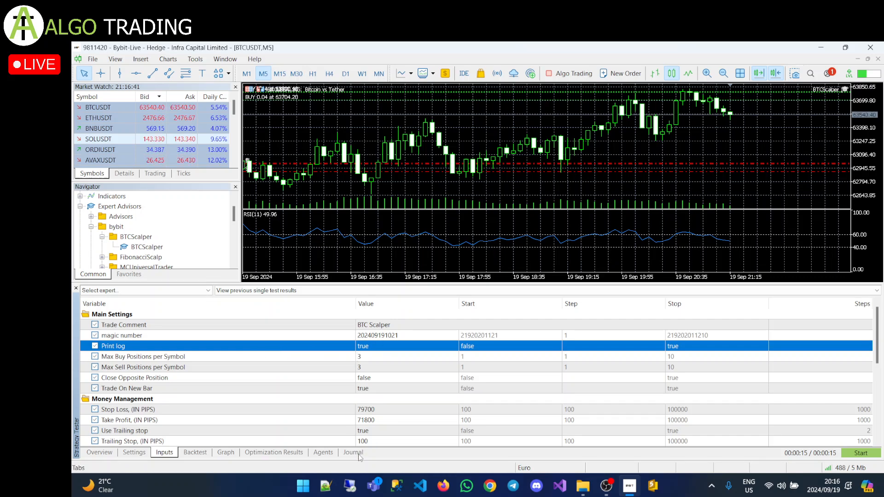
- Show the Strategy Tester journal with the BTCScalper test log
{"action": "left_click", "coordinate": [353, 452]}
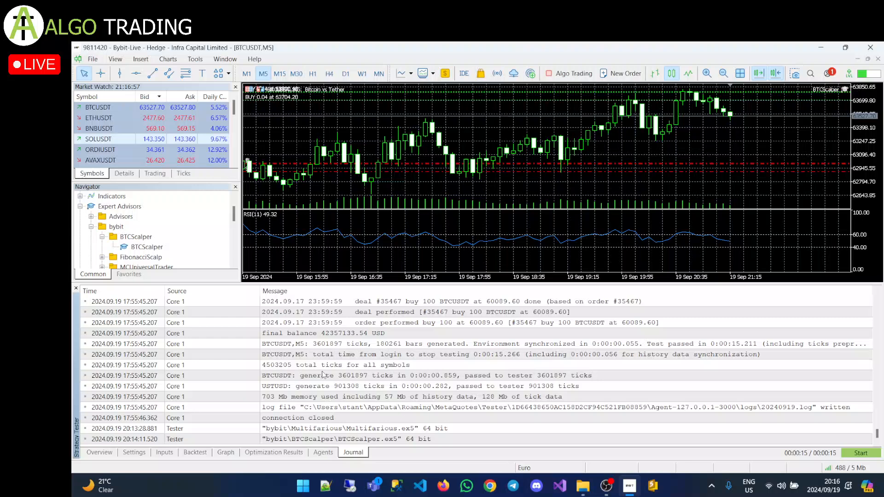
{"action": "scroll", "scroll_direction": "down", "scroll_amount": 3}
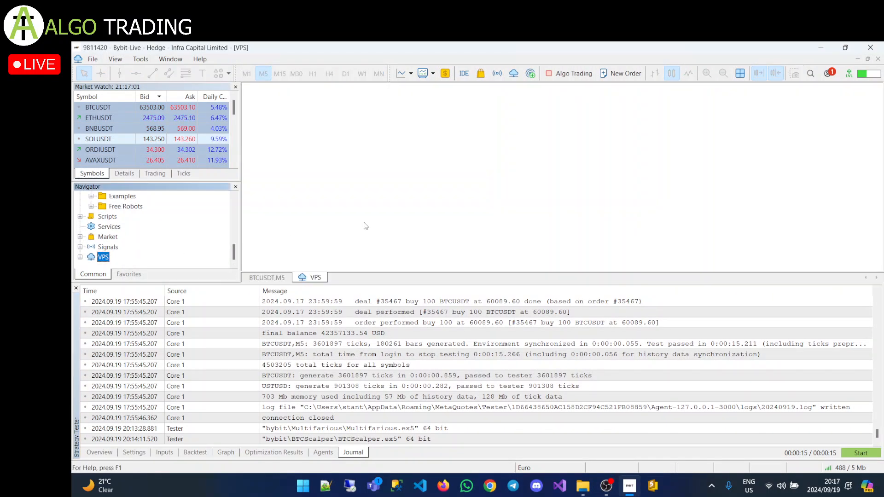
- Open the VPS hosting overview and view its subscription and performance details
{"action": "left_click", "coordinate": [314, 278]}
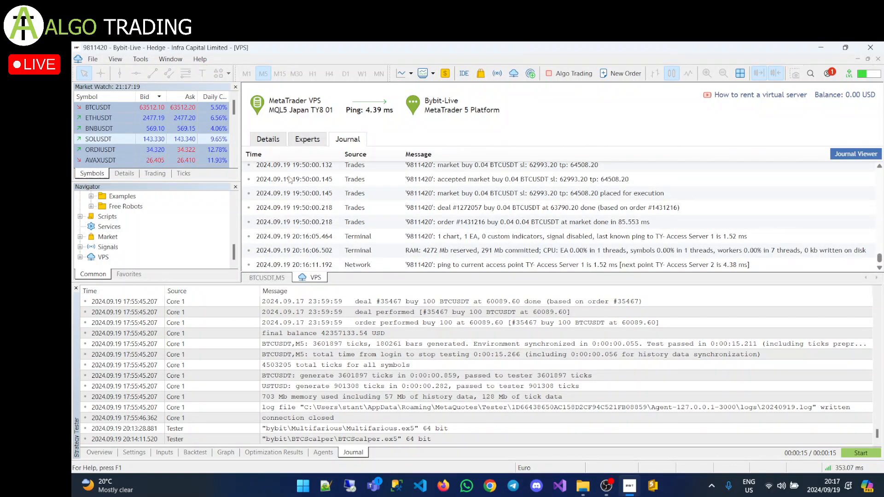
{"action": "left_click", "coordinate": [267, 139]}
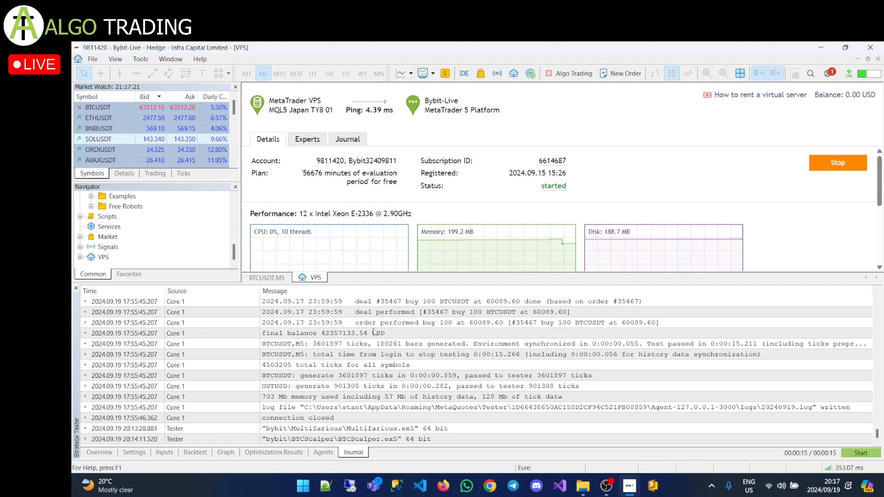
- Return to the BTCScalper inputs and highlight the Max Buy and Max Sell Positions per Symbol rows
{"action": "left_click", "coordinate": [164, 452]}
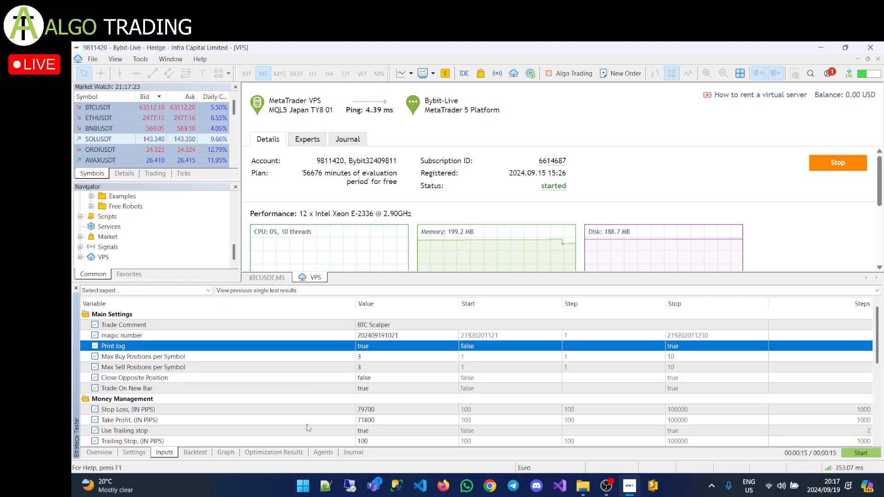
{"action": "left_click", "coordinate": [143, 356]}
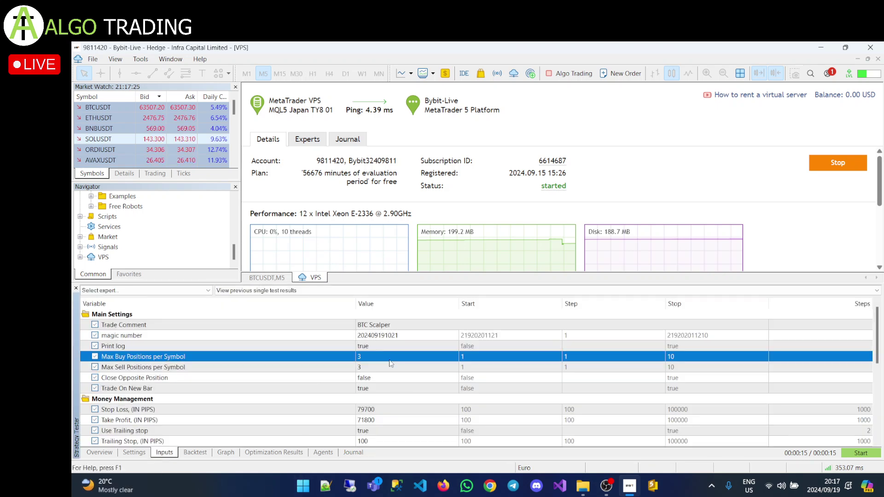
{"action": "left_click", "coordinate": [144, 367]}
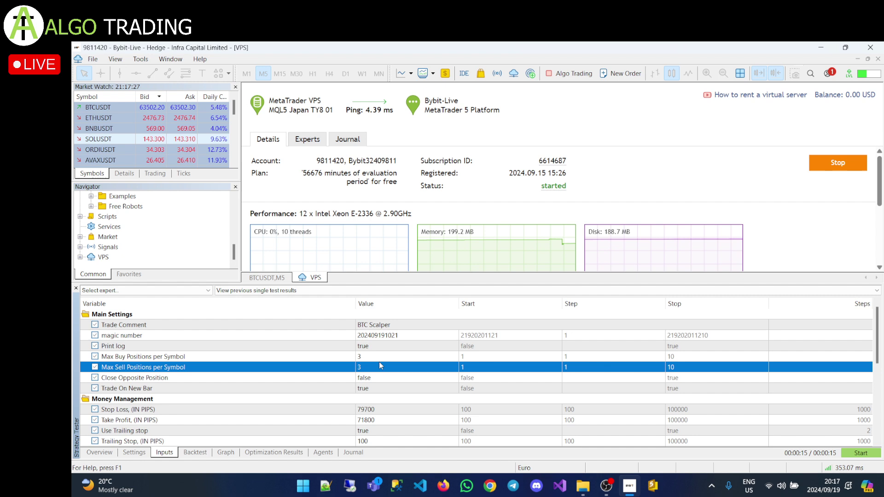
{"action": "left_click", "coordinate": [144, 355]}
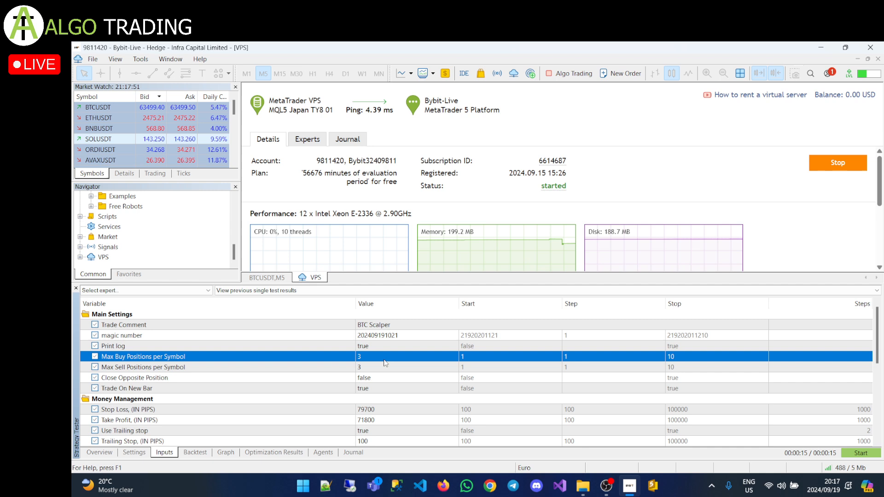
- Go over the Max Sell, Max Buy position limits and the Close Opposite Position setting
{"action": "left_click", "coordinate": [143, 367]}
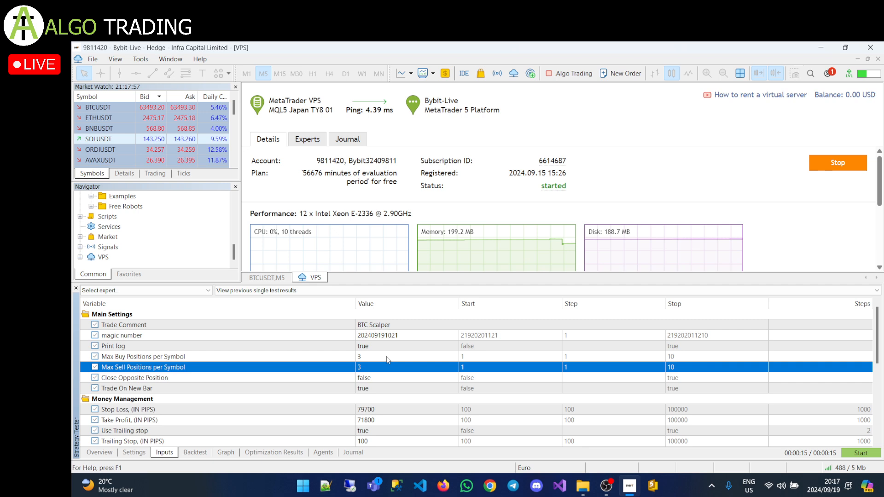
{"action": "left_click", "coordinate": [143, 357]}
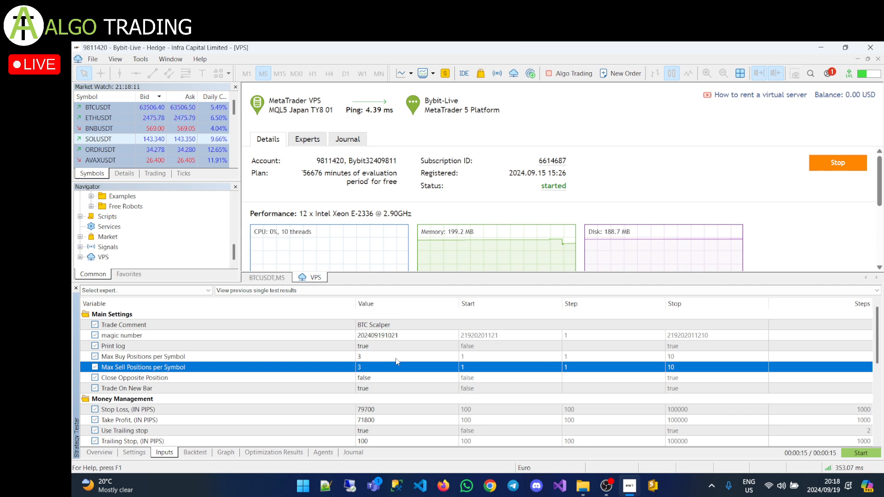
{"action": "left_click", "coordinate": [170, 357]}
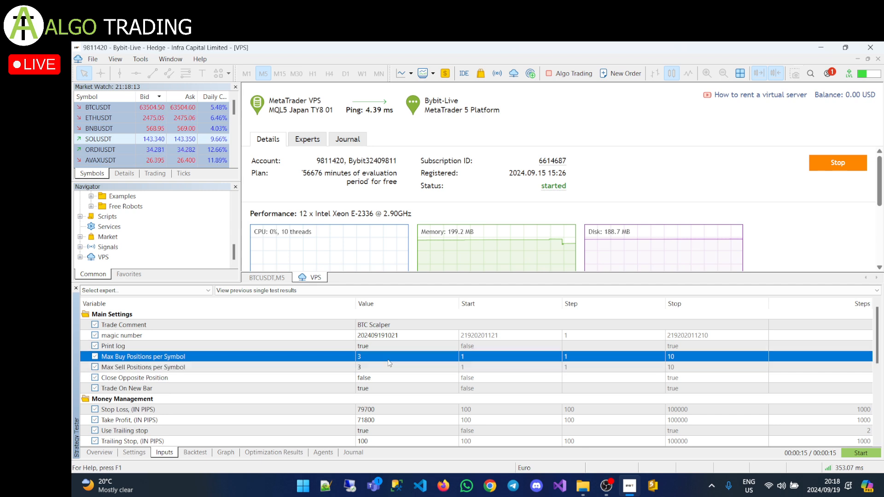
{"action": "left_click", "coordinate": [398, 367]}
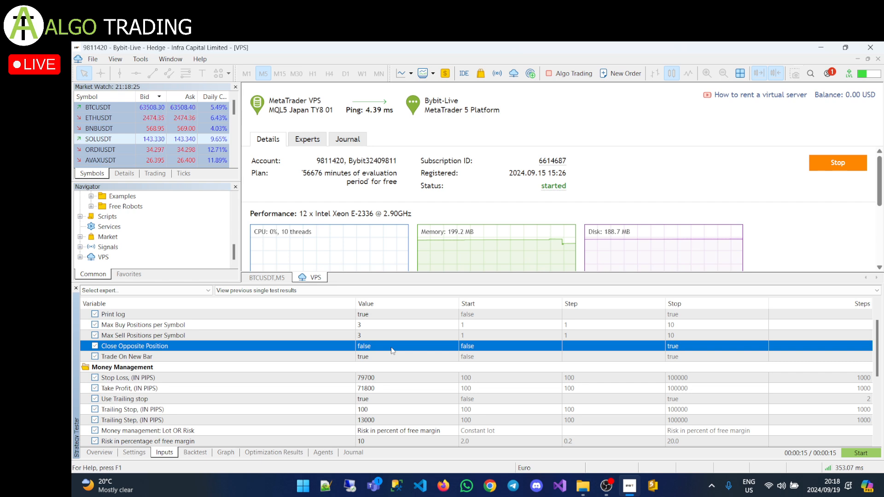
{"action": "mouse_move", "coordinate": [388, 352]}
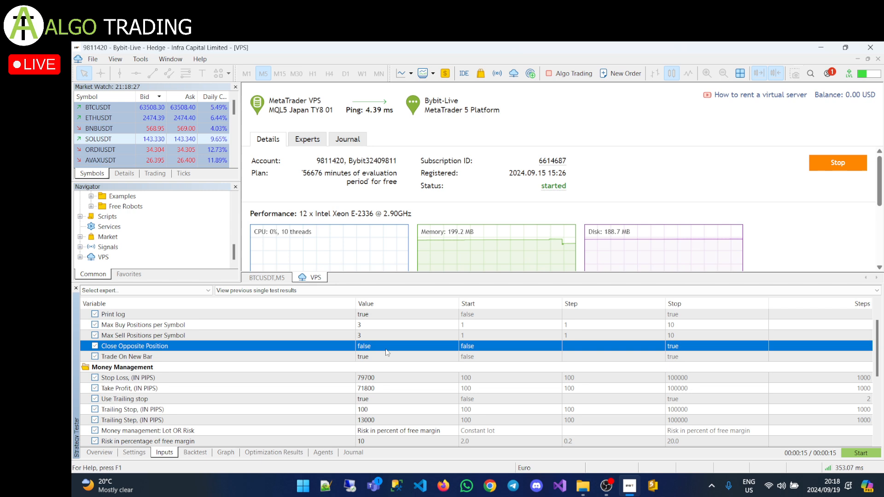
{"action": "mouse_move", "coordinate": [388, 351]}
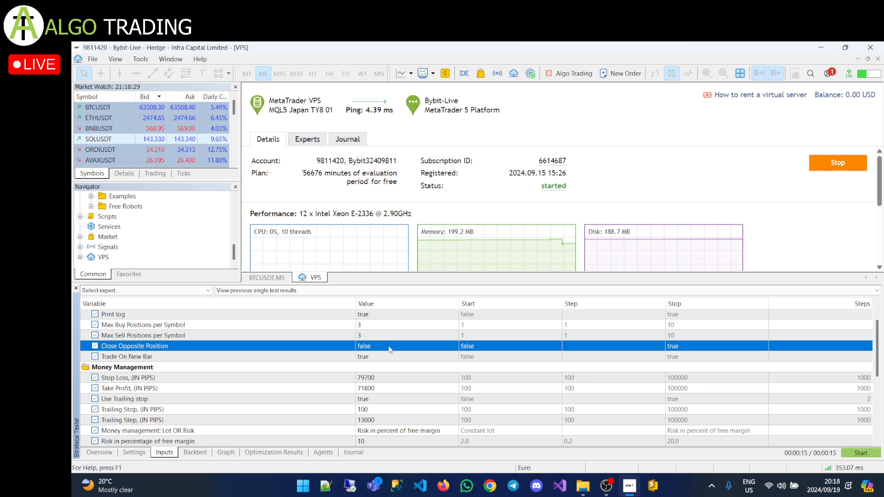
{"action": "mouse_move", "coordinate": [394, 353]}
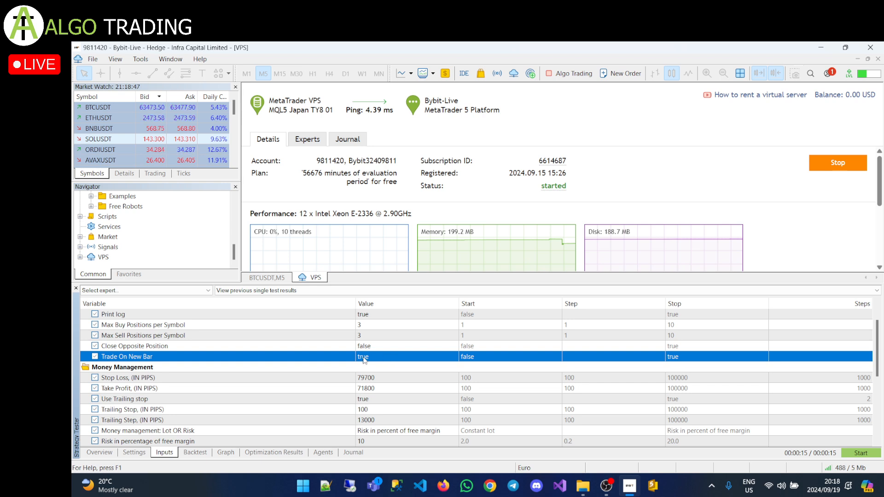
{"action": "mouse_move", "coordinate": [383, 361]}
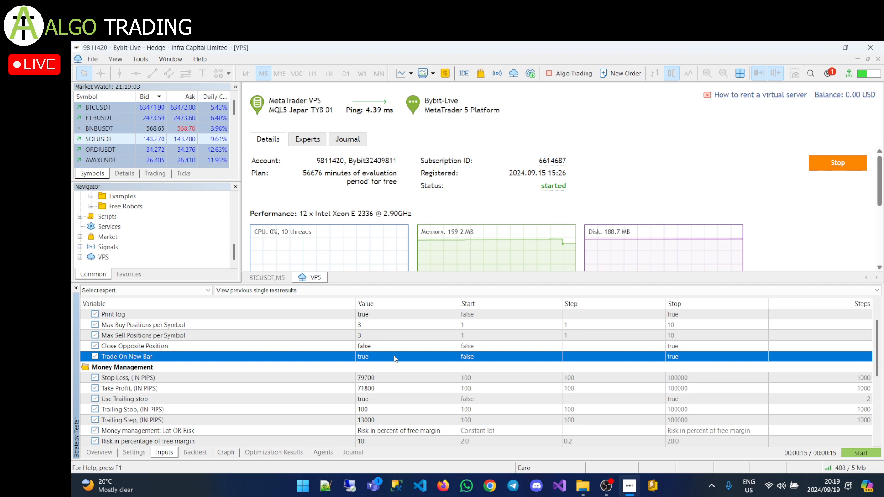
{"action": "left_click", "coordinate": [406, 356]}
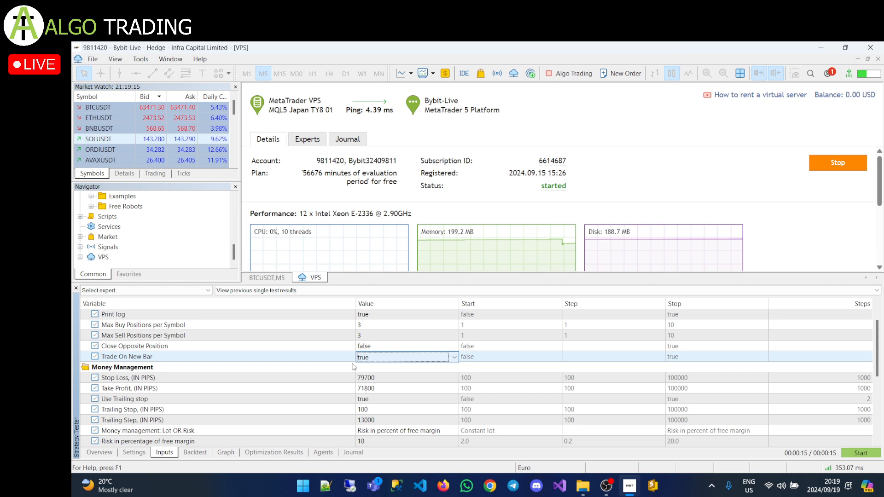
{"action": "mouse_move", "coordinate": [401, 362]}
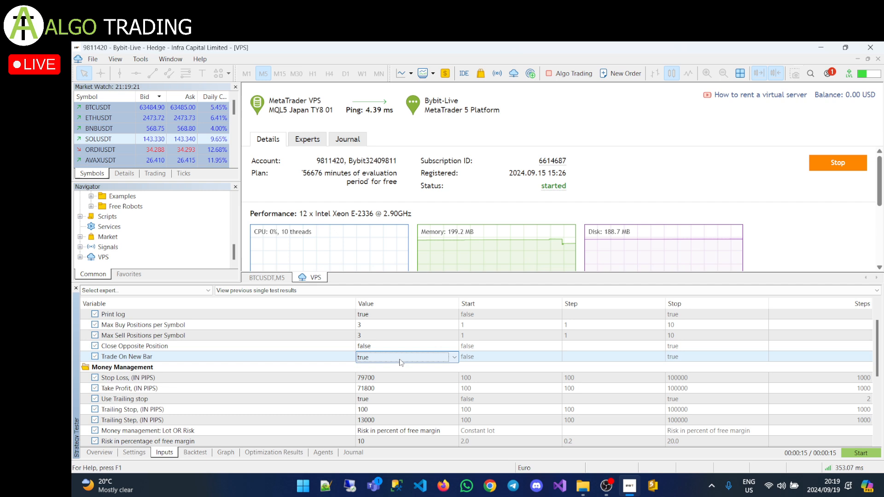
{"action": "mouse_move", "coordinate": [395, 360]}
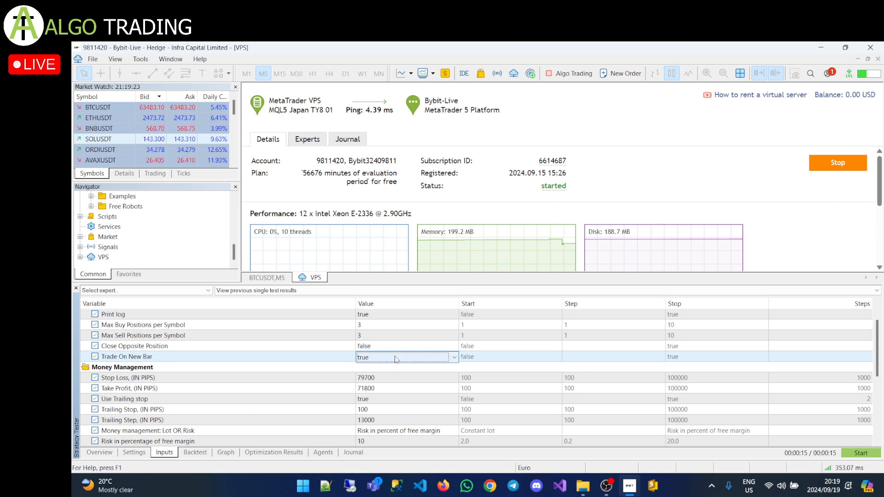
{"action": "mouse_move", "coordinate": [387, 367]}
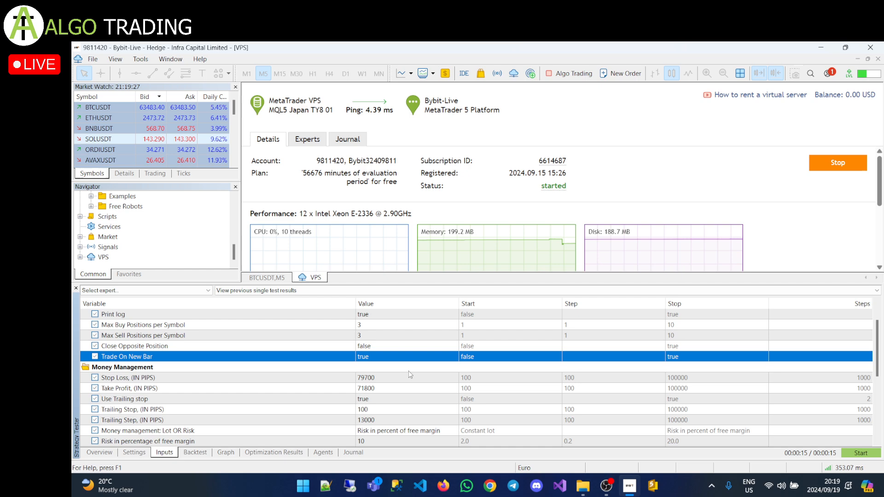
{"action": "scroll", "scroll_direction": "down", "scroll_amount": 3}
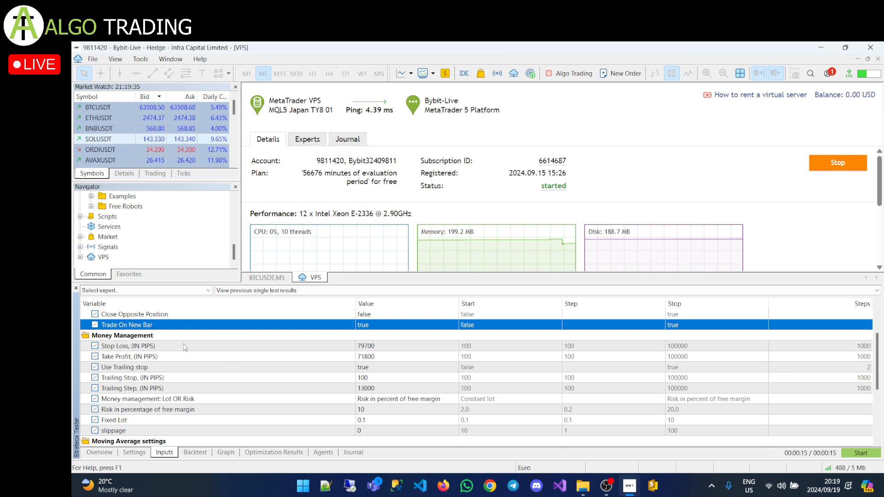
{"action": "mouse_move", "coordinate": [400, 364]}
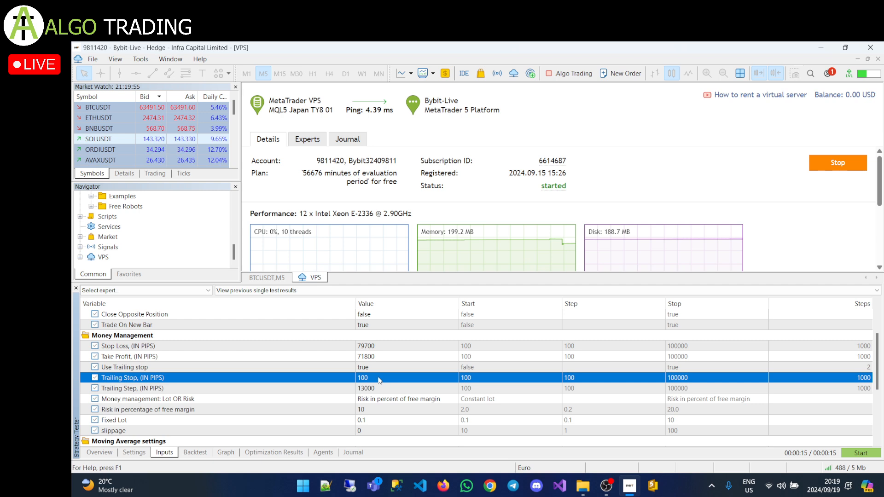
{"action": "mouse_move", "coordinate": [383, 373]}
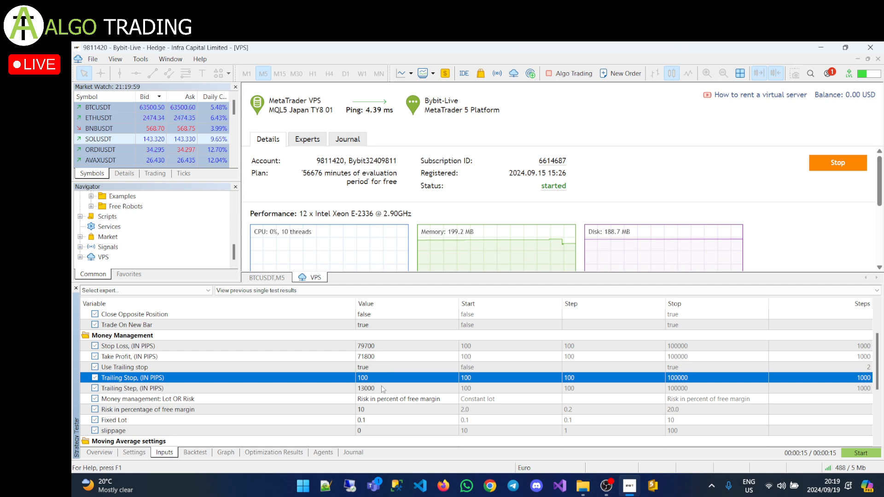
{"action": "left_click", "coordinate": [141, 388]}
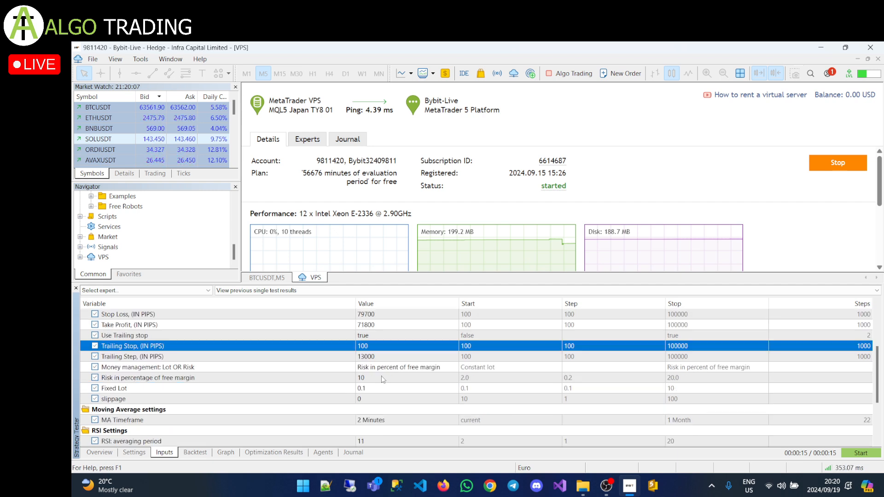
{"action": "left_click", "coordinate": [148, 368]}
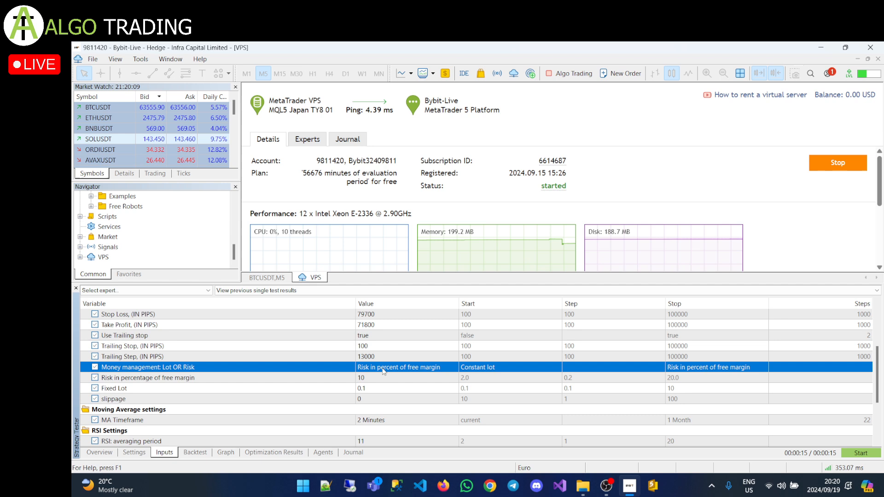
- Switch Money management to Constant lot and set Fixed Lot to 0.01
{"action": "scroll", "scroll_direction": "down", "scroll_amount": 3}
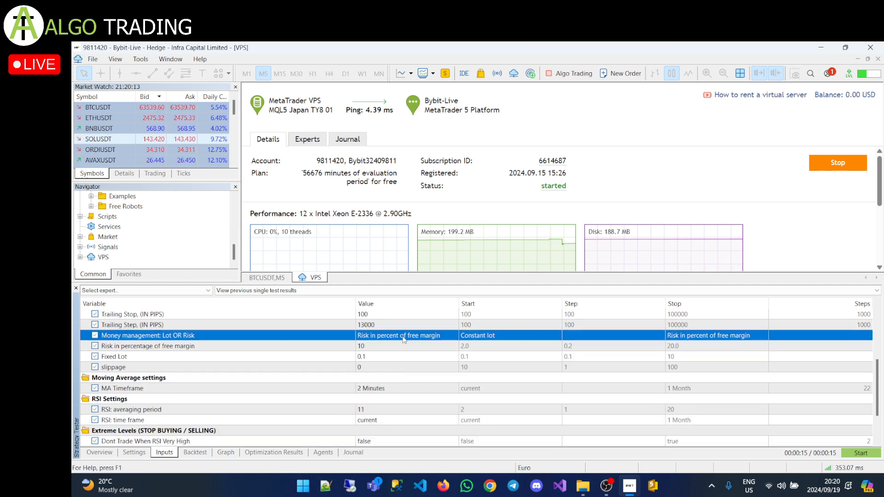
{"action": "left_click", "coordinate": [406, 335]}
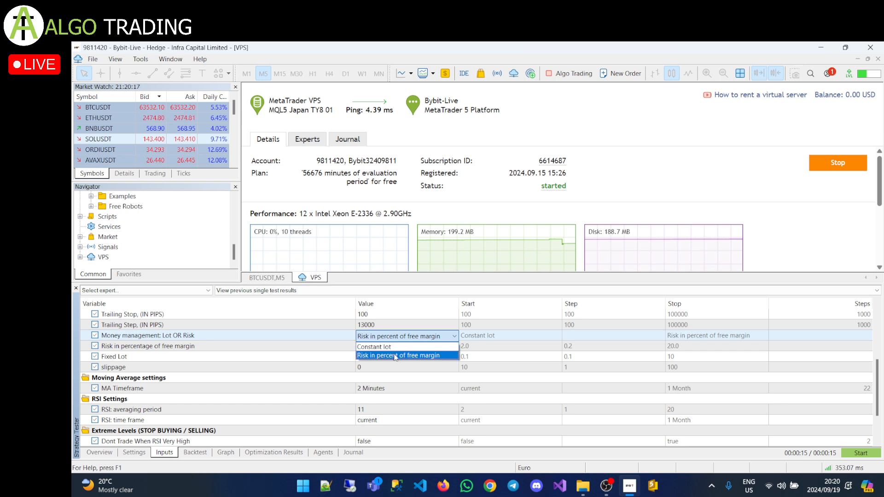
{"action": "left_click", "coordinate": [404, 355]}
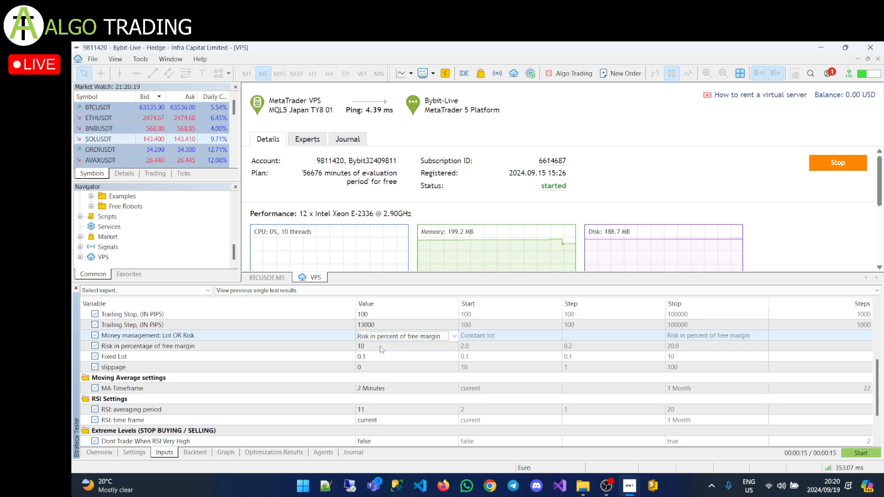
{"action": "left_click", "coordinate": [454, 335]}
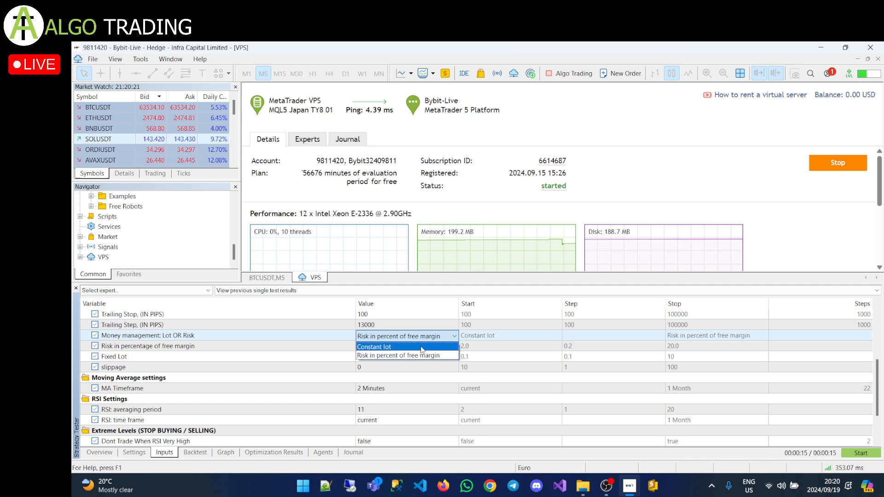
{"action": "left_click", "coordinate": [373, 347]}
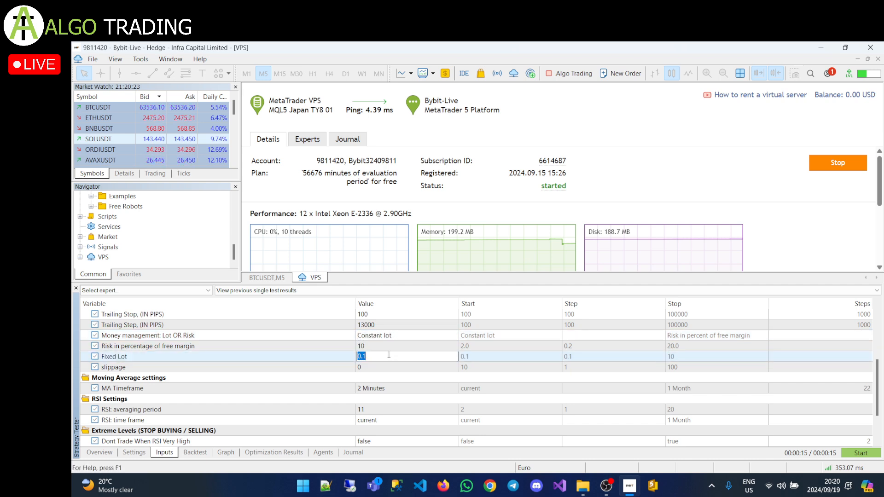
{"action": "type", "text": "0.01"}
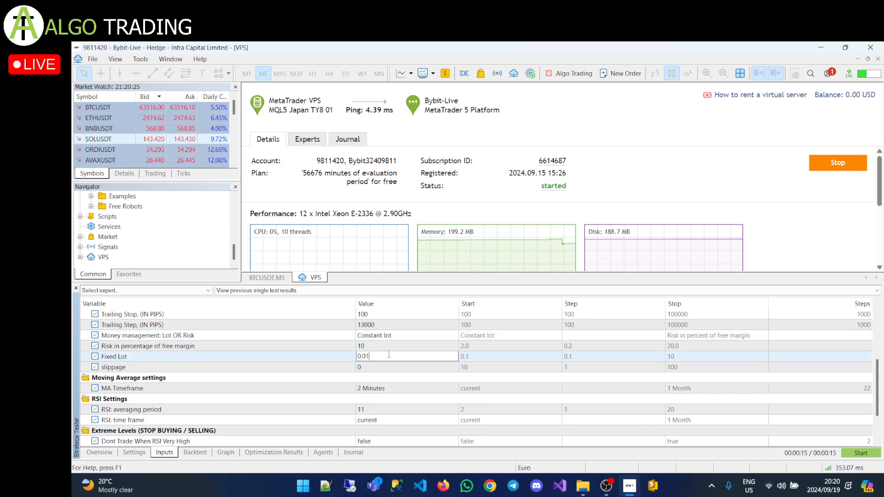
{"action": "left_click", "coordinate": [113, 367]}
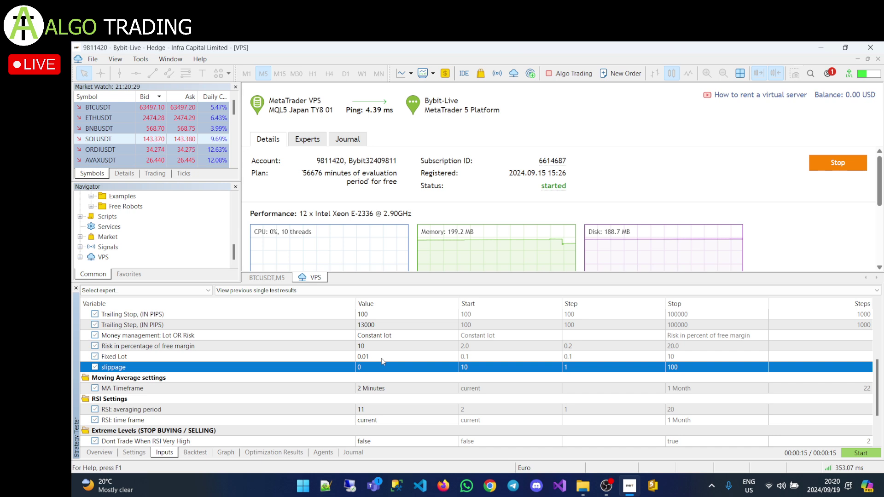
- Set Money management back to Risk in percent of free margin and select the risk percentage input
{"action": "left_click", "coordinate": [112, 356]}
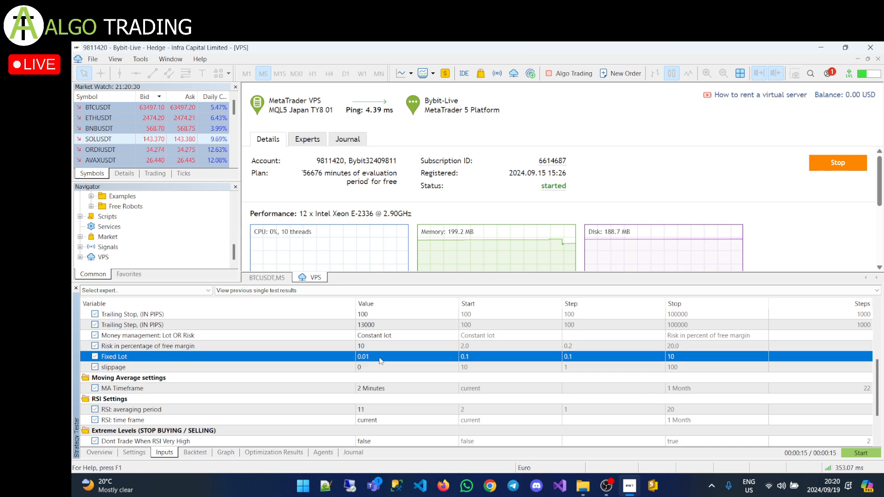
{"action": "left_click", "coordinate": [403, 335]}
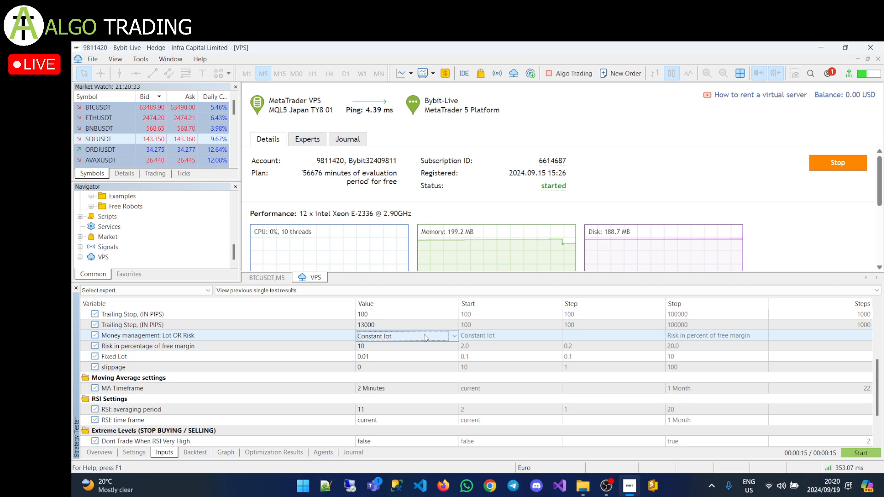
{"action": "left_click", "coordinate": [402, 336]}
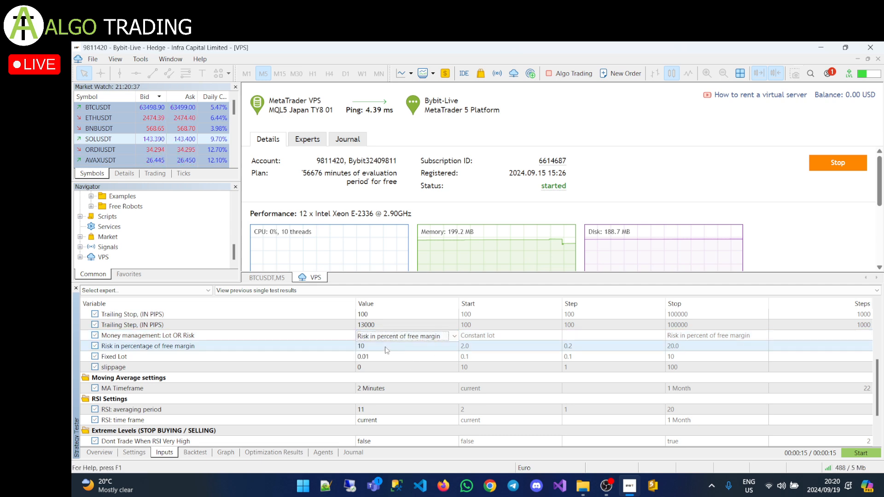
{"action": "left_click", "coordinate": [148, 345]}
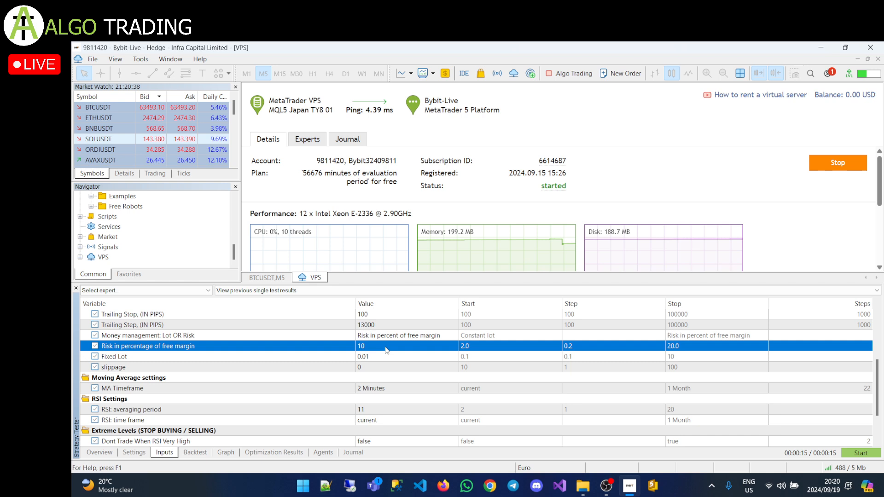
{"action": "mouse_move", "coordinate": [381, 367]}
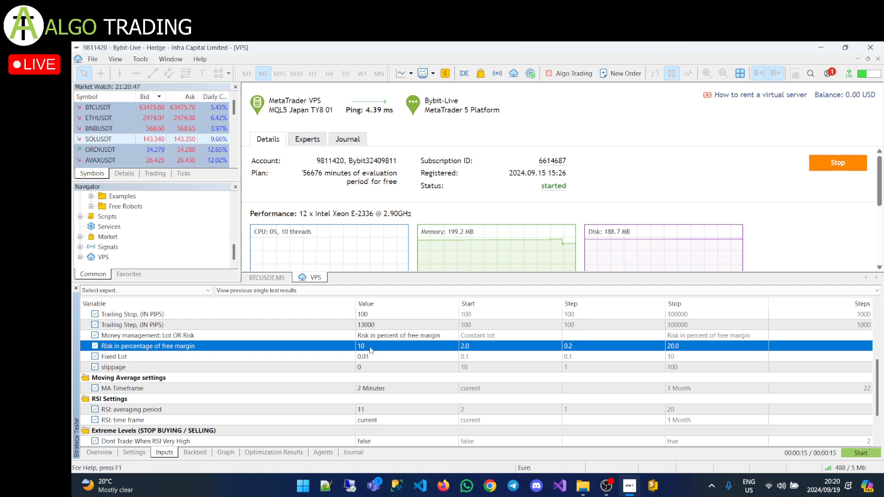
{"action": "mouse_move", "coordinate": [385, 351]}
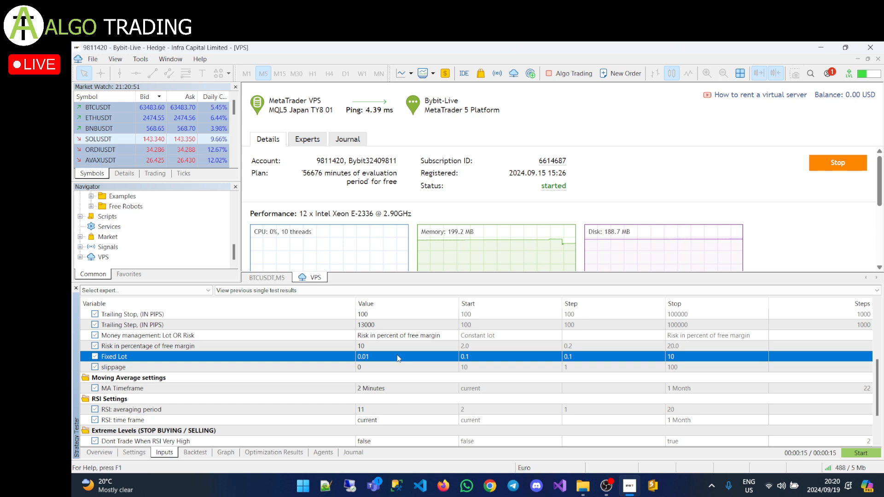
{"action": "left_click", "coordinate": [146, 345]}
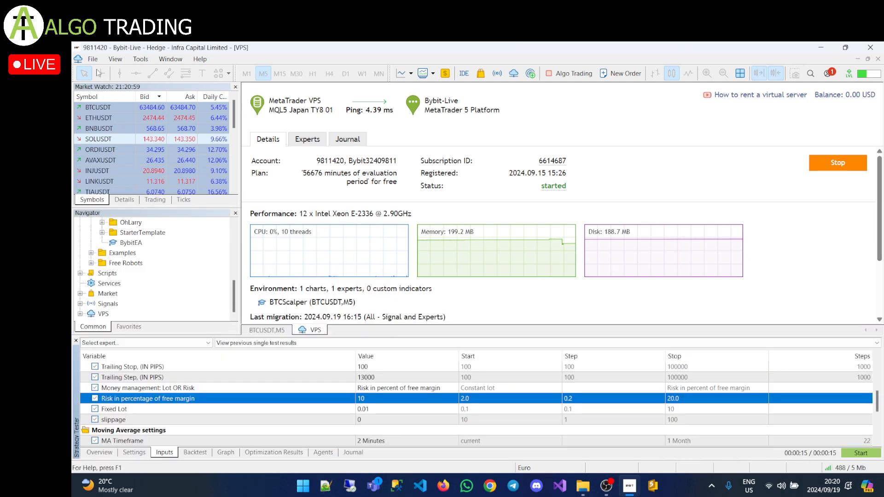
- Show the Toolbox's open BTC positions via the View menu, then close the positions panel
{"action": "left_click", "coordinate": [116, 59]}
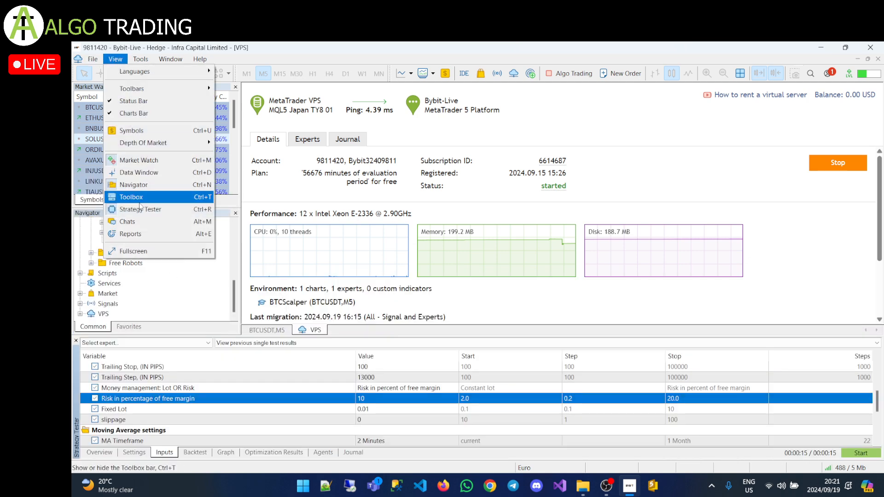
{"action": "left_click", "coordinate": [131, 197]}
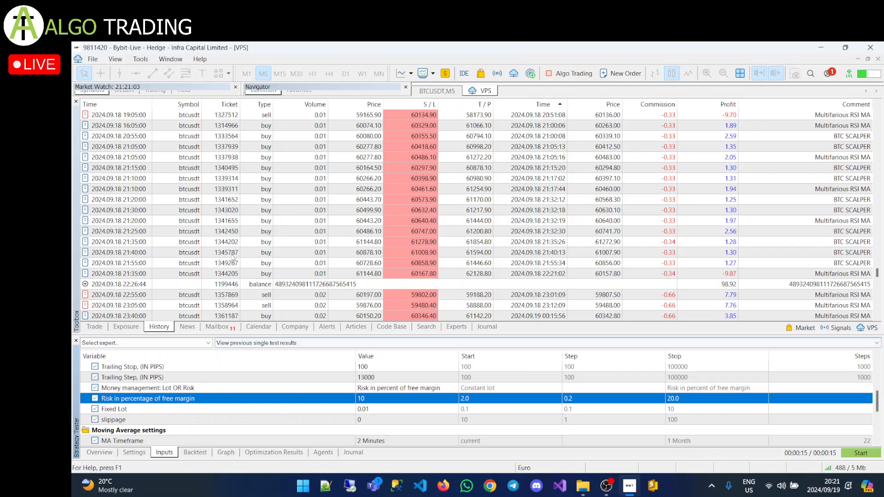
{"action": "left_click", "coordinate": [94, 326]}
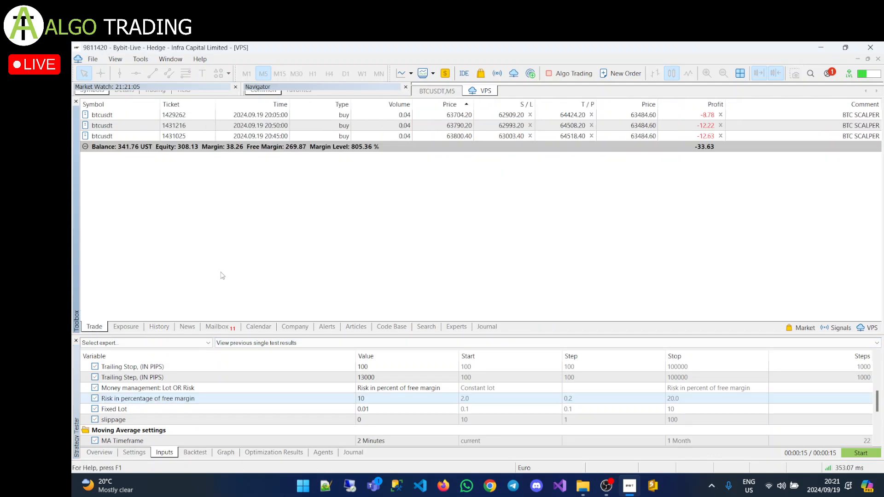
{"action": "mouse_move", "coordinate": [128, 156]}
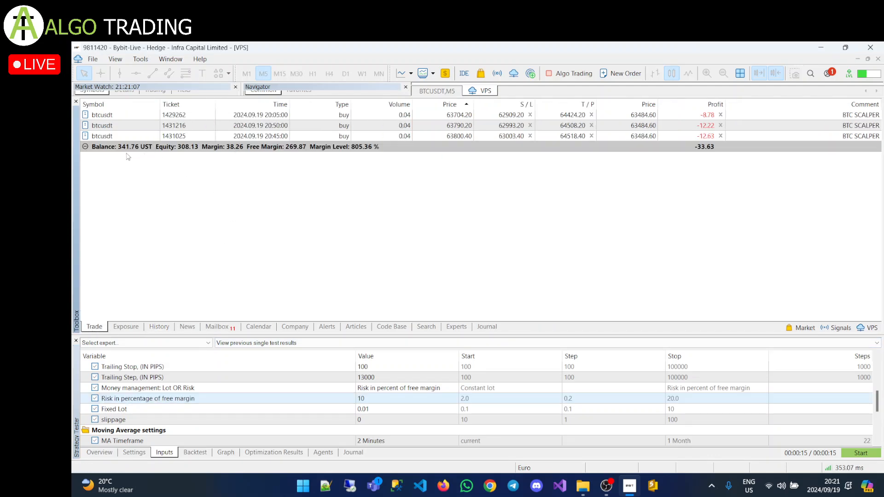
{"action": "mouse_move", "coordinate": [139, 154]}
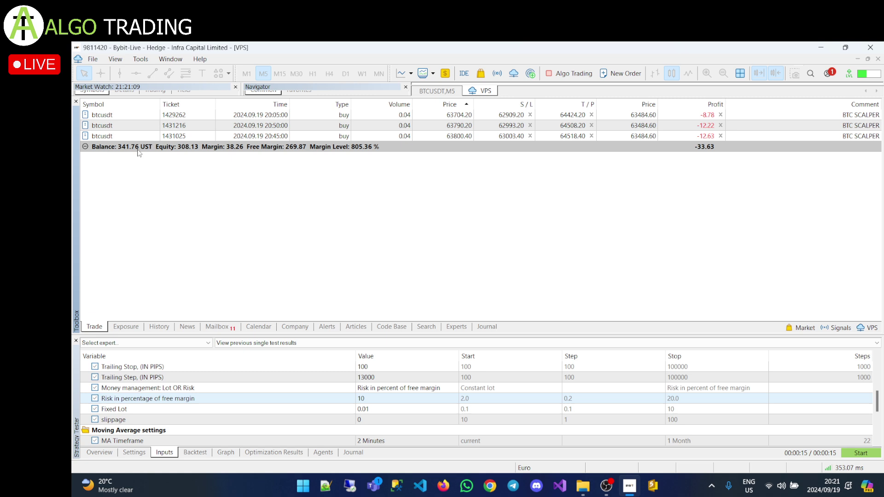
{"action": "mouse_move", "coordinate": [291, 152]}
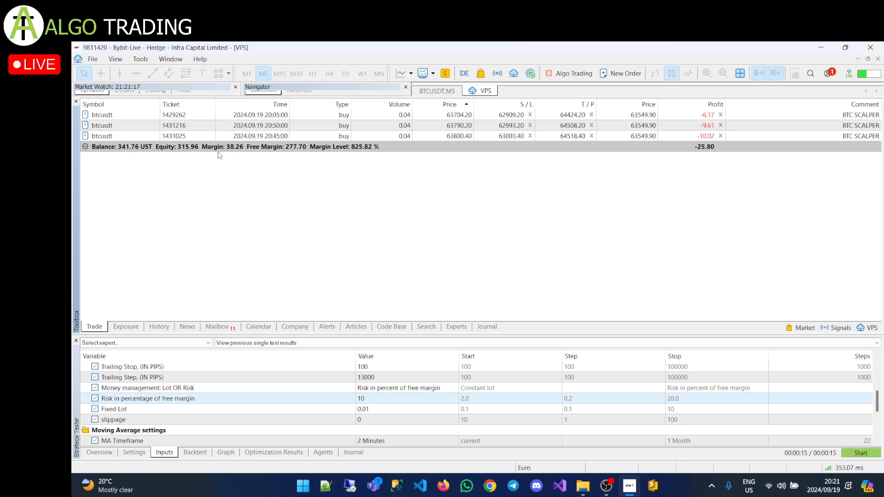
{"action": "mouse_move", "coordinate": [288, 155]}
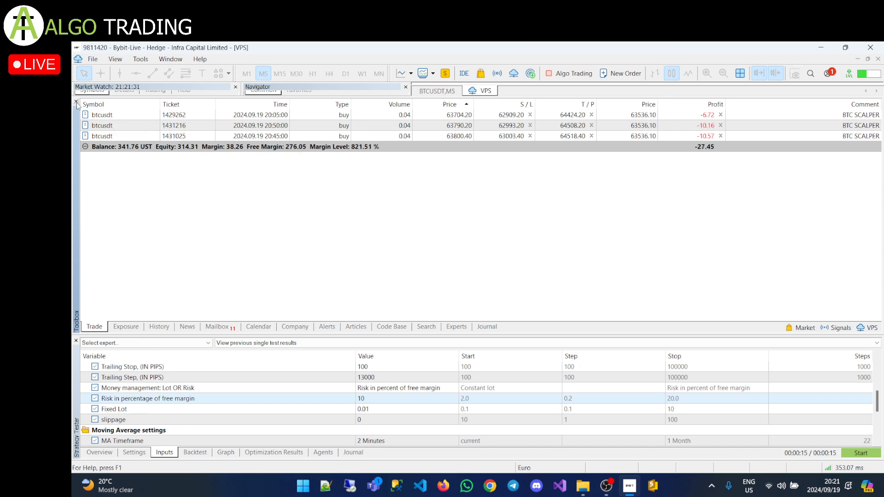
{"action": "left_click", "coordinate": [483, 90]}
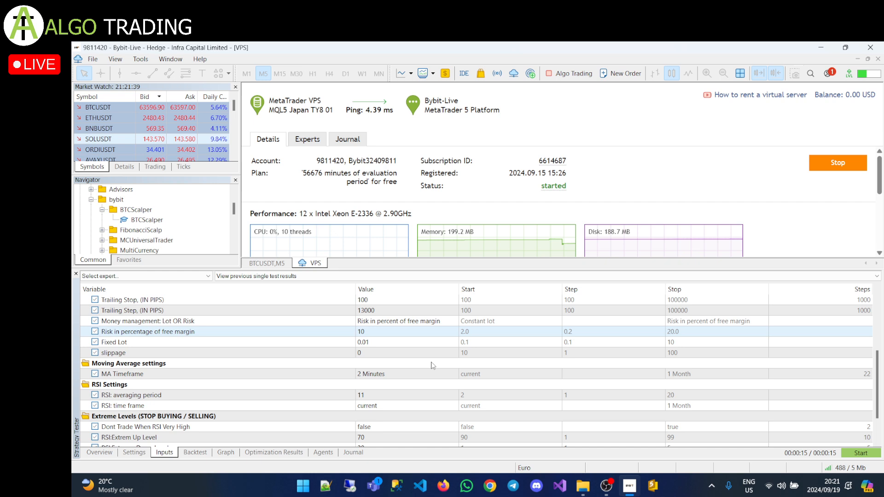
{"action": "mouse_move", "coordinate": [388, 339]}
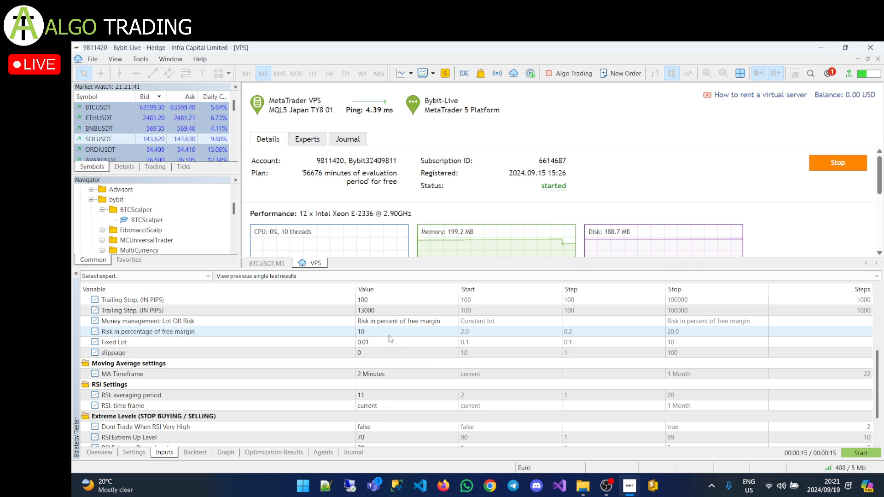
{"action": "double_click", "coordinate": [360, 332]}
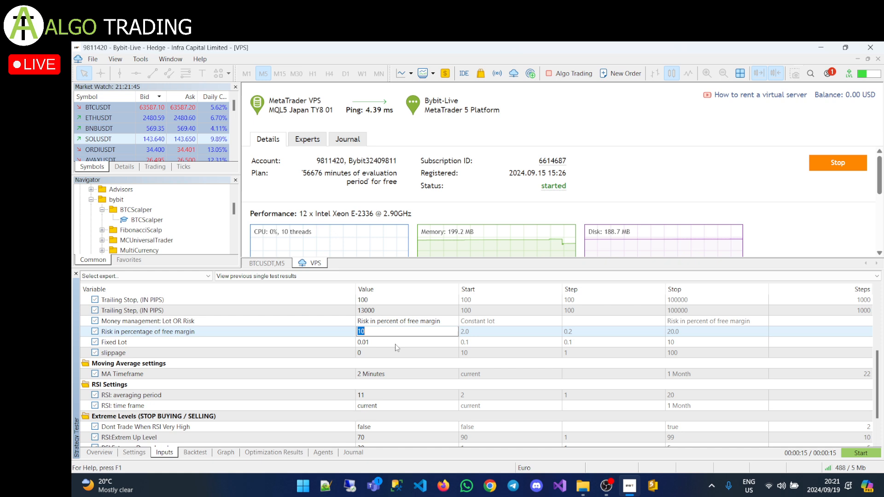
{"action": "left_click", "coordinate": [385, 331]}
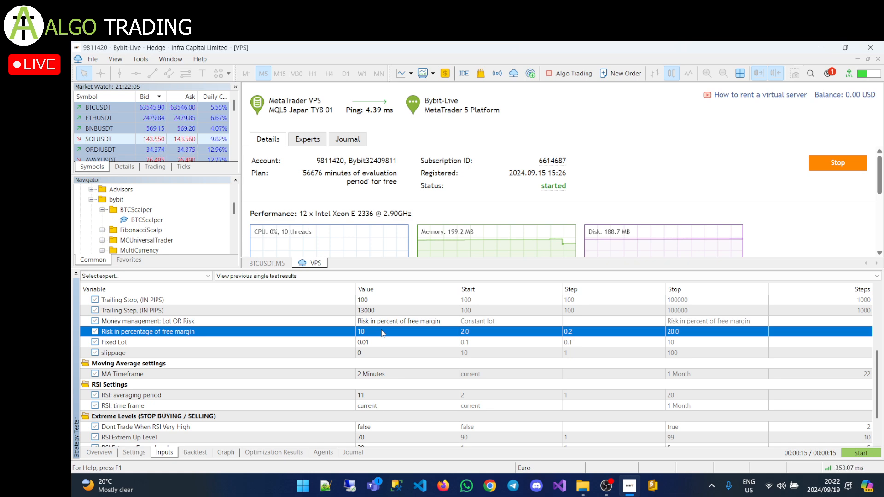
{"action": "scroll", "scroll_direction": "down", "scroll_amount": 3}
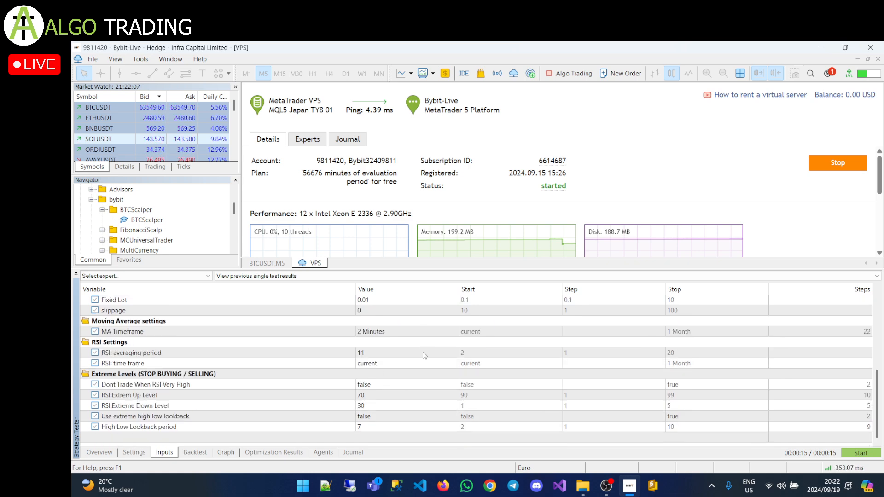
{"action": "mouse_move", "coordinate": [210, 354]}
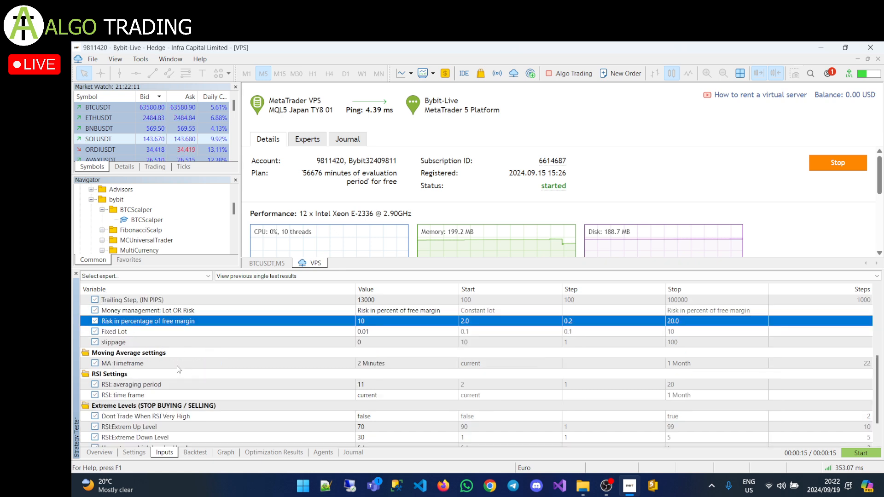
{"action": "mouse_move", "coordinate": [417, 367]}
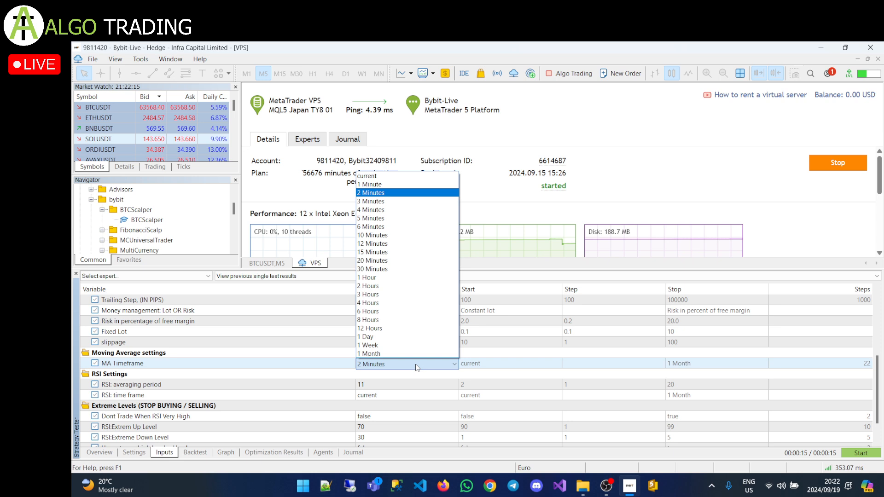
{"action": "left_click", "coordinate": [370, 193]}
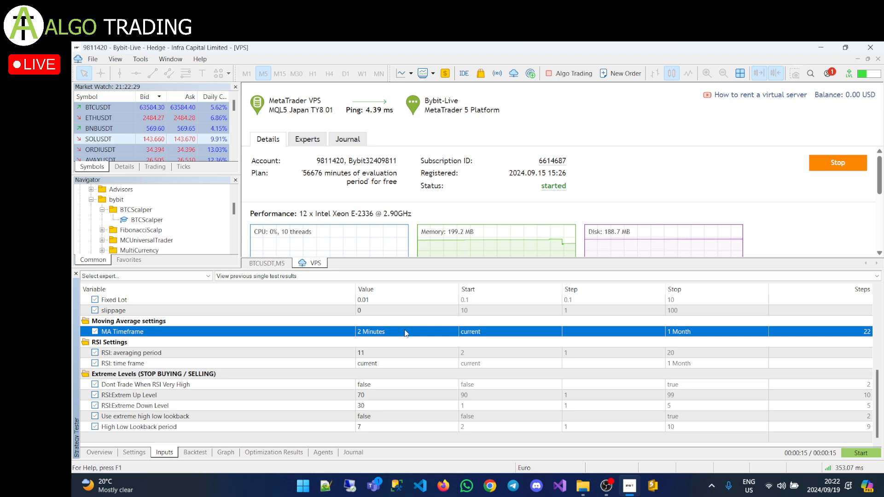
{"action": "mouse_move", "coordinate": [252, 326]}
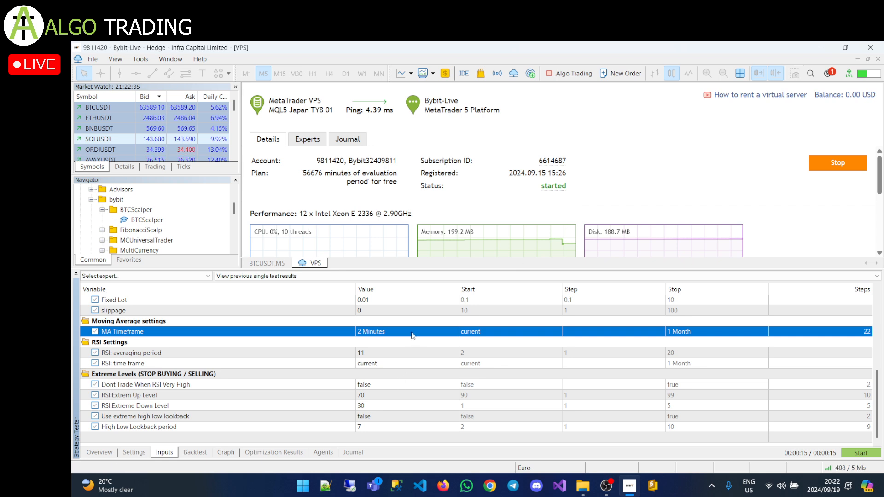
{"action": "mouse_move", "coordinate": [533, 289]}
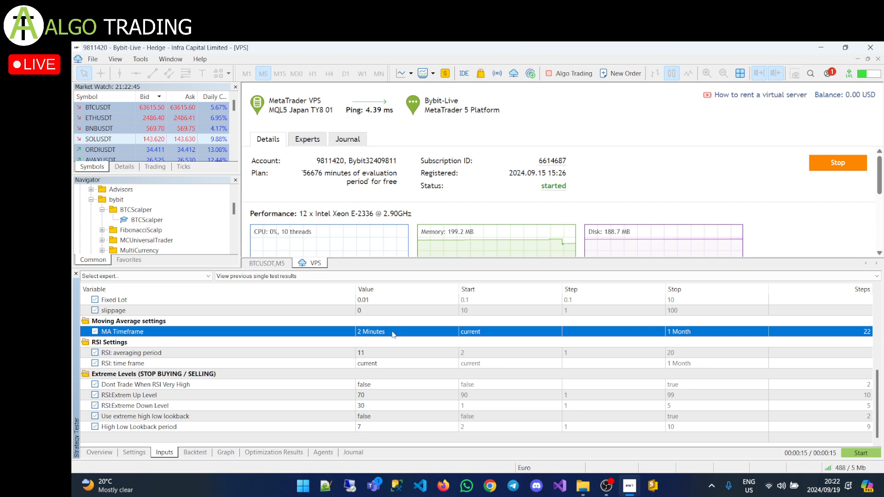
{"action": "left_click", "coordinate": [406, 331]}
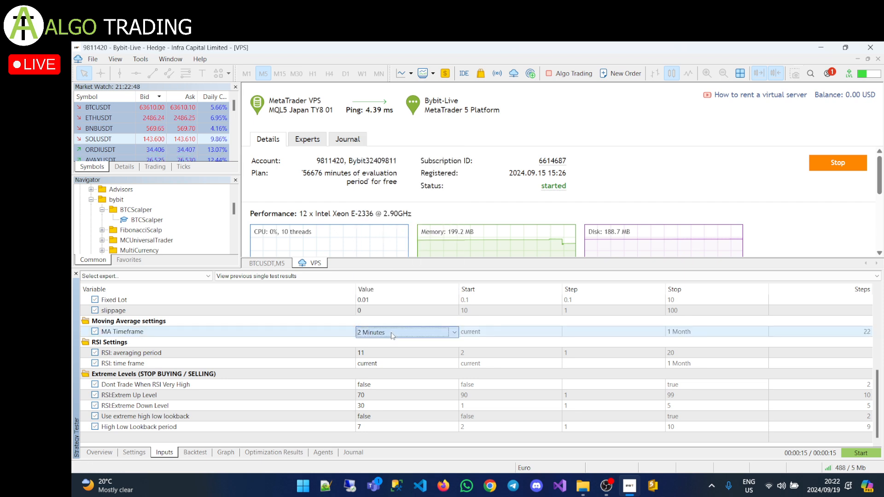
{"action": "left_click", "coordinate": [131, 352]}
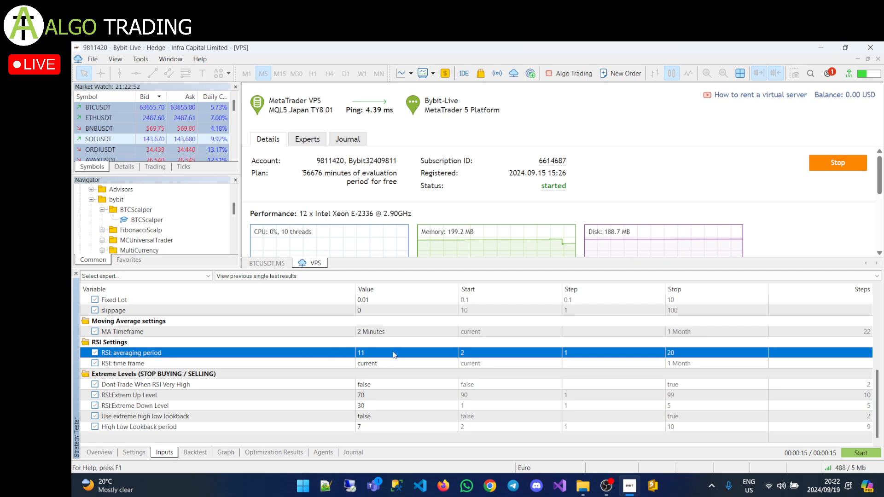
{"action": "mouse_move", "coordinate": [277, 270]}
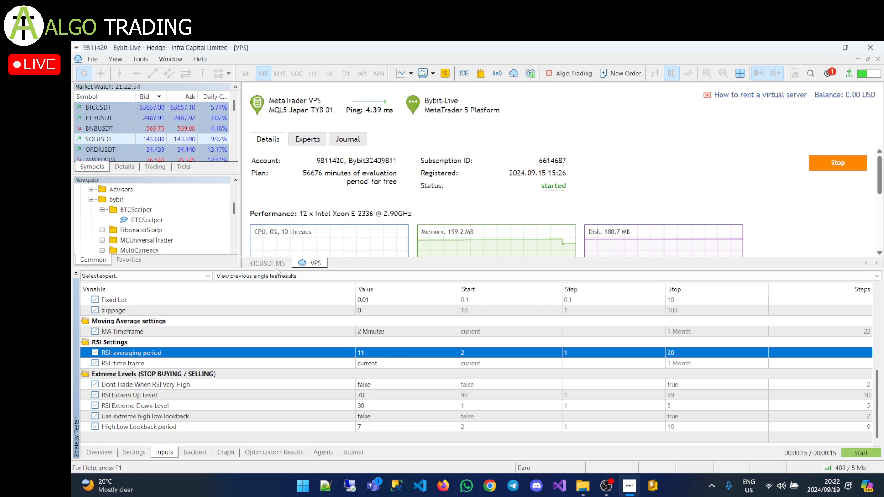
- Switch to the BTCUSDT M5 chart with its RSI(11) indicator
{"action": "left_click", "coordinate": [265, 262]}
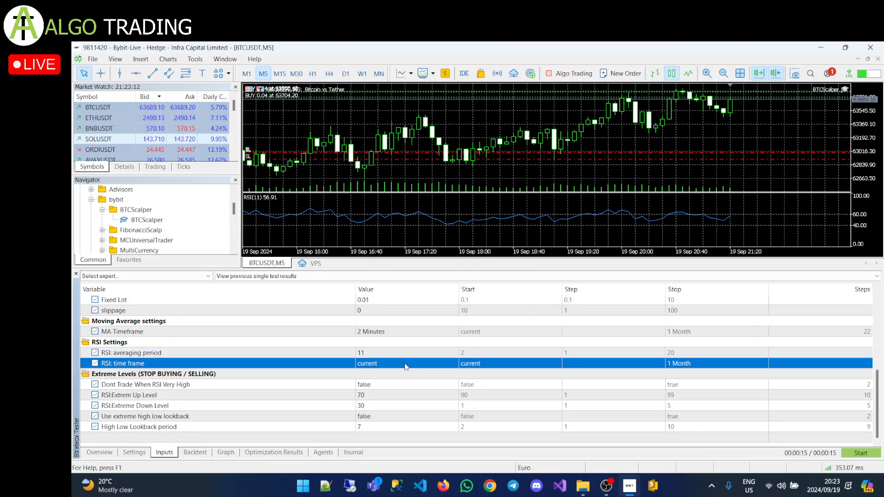
{"action": "mouse_move", "coordinate": [405, 384]}
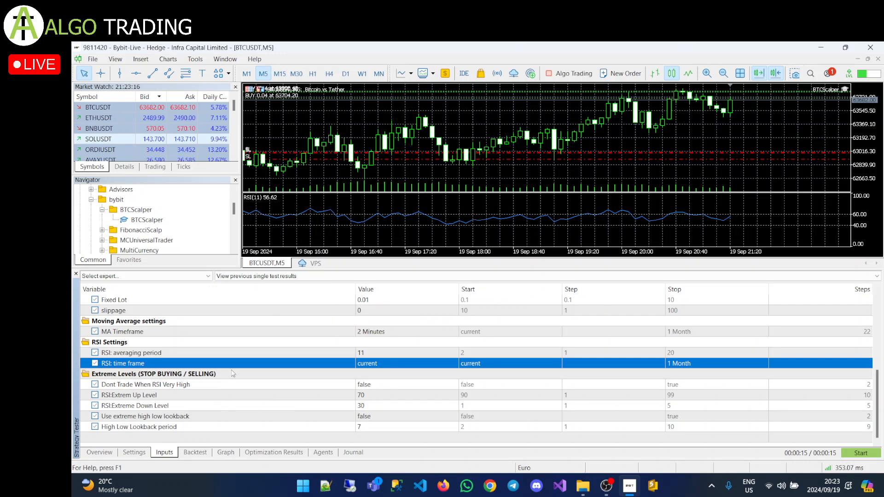
{"action": "left_click", "coordinate": [145, 384]}
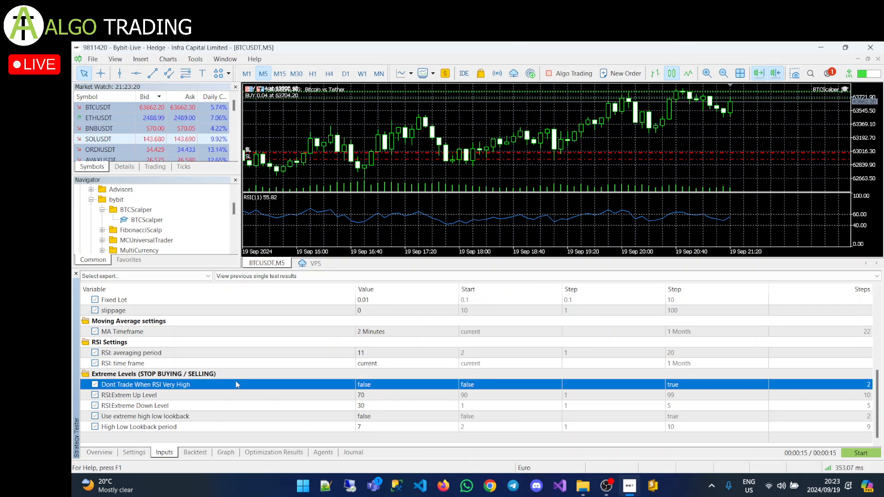
{"action": "left_click", "coordinate": [154, 374]}
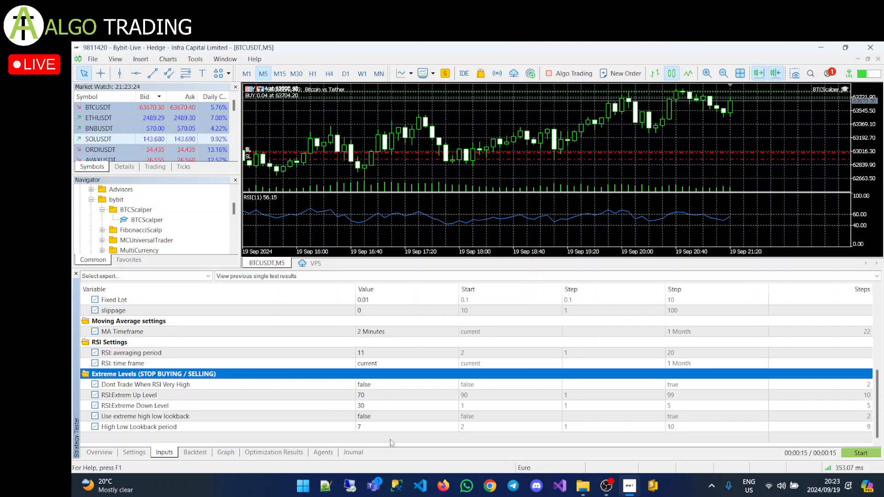
{"action": "mouse_move", "coordinate": [377, 402]}
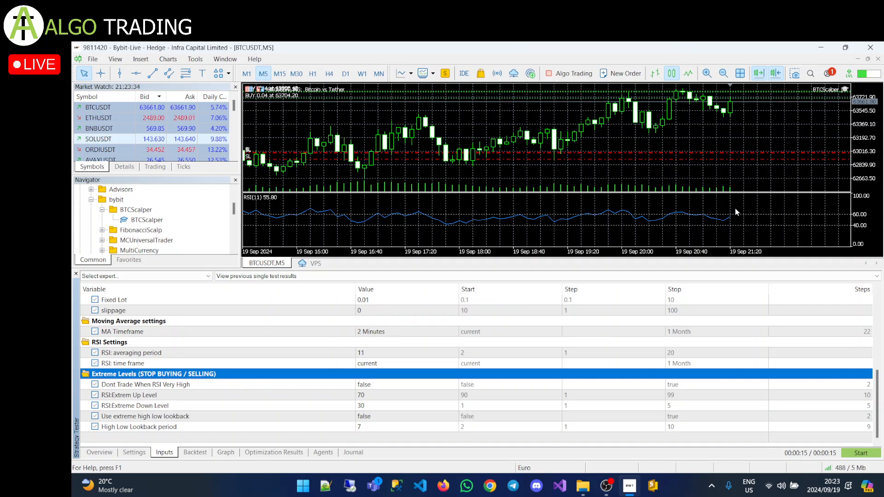
{"action": "mouse_move", "coordinate": [380, 400]}
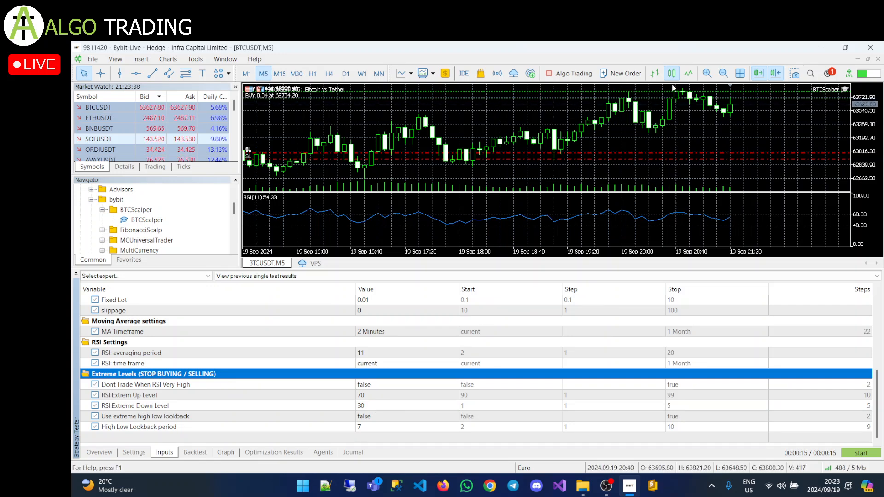
{"action": "mouse_move", "coordinate": [688, 95]}
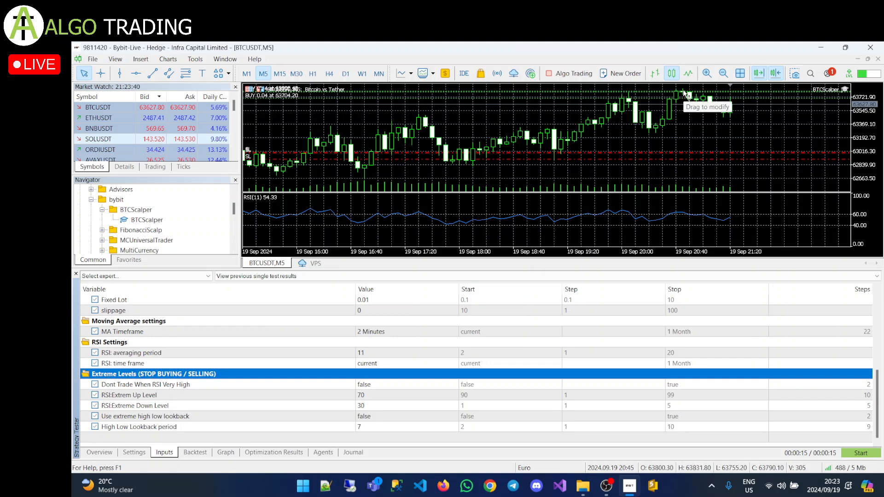
{"action": "mouse_move", "coordinate": [396, 401]}
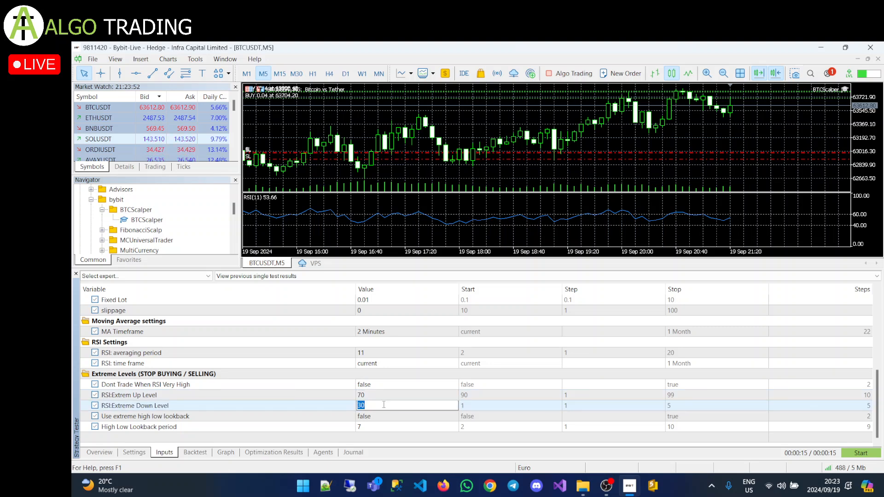
{"action": "mouse_move", "coordinate": [652, 253]}
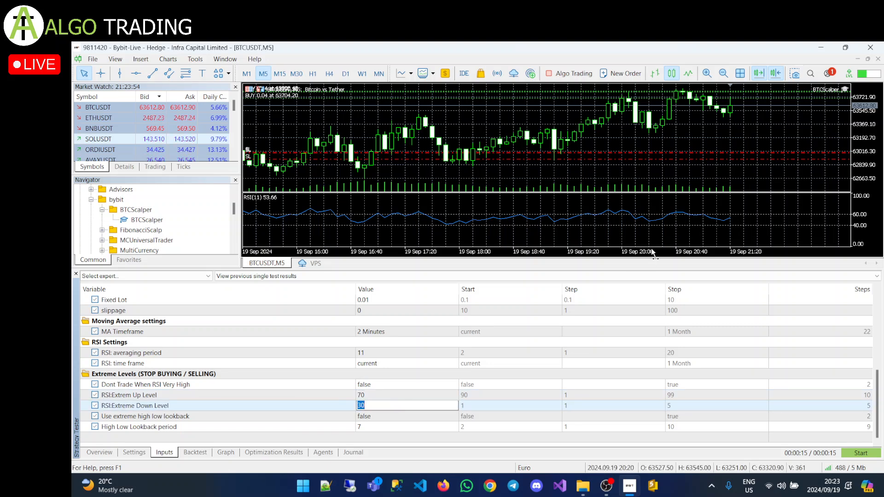
{"action": "mouse_move", "coordinate": [499, 388]}
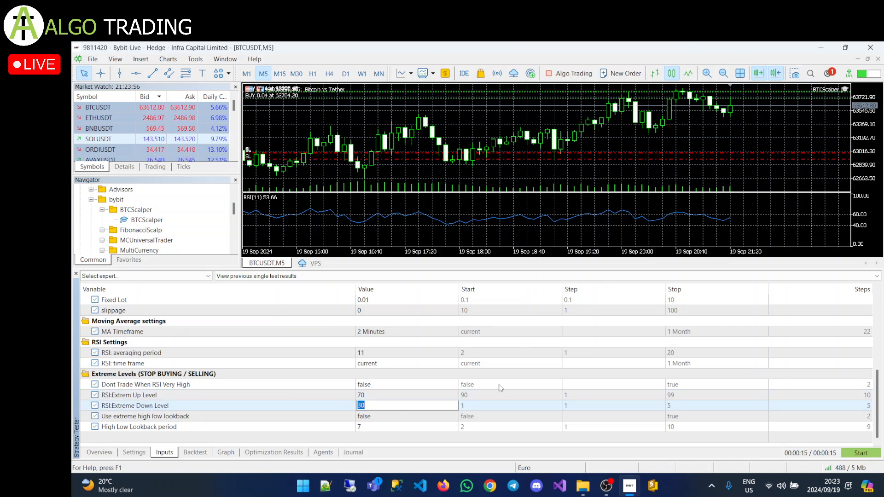
{"action": "left_click", "coordinate": [145, 416]}
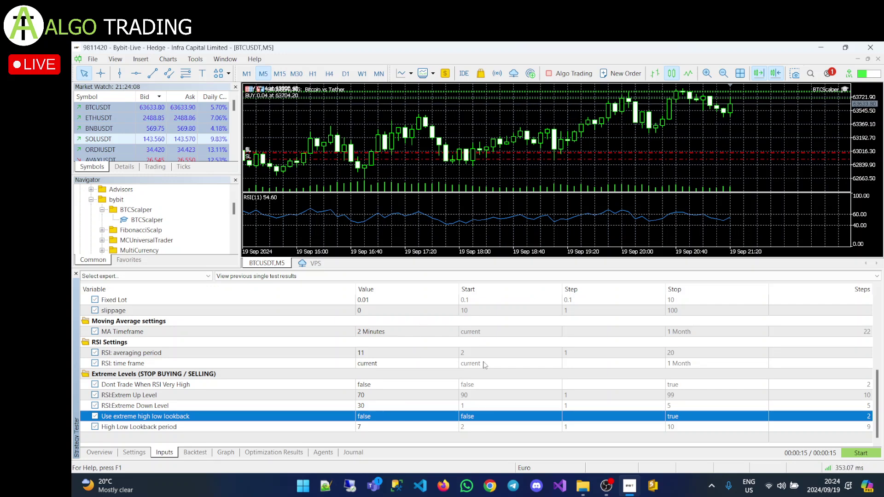
{"action": "mouse_move", "coordinate": [437, 377]}
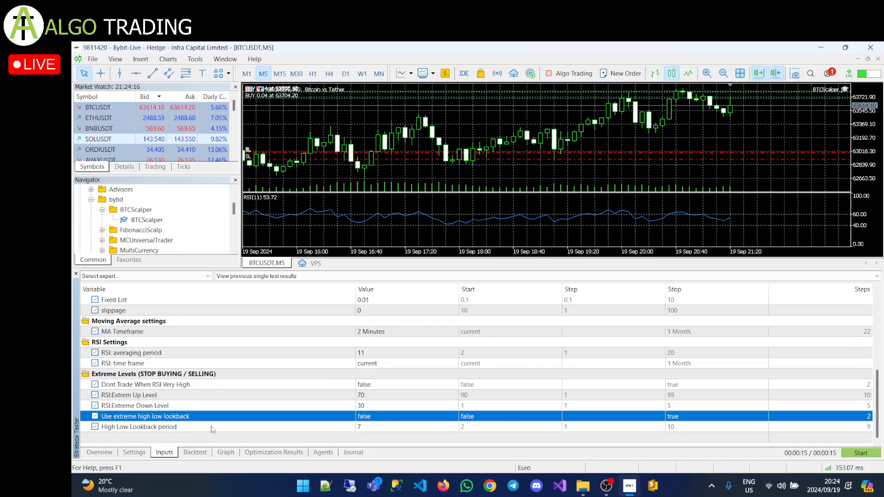
{"action": "left_click", "coordinate": [139, 426]}
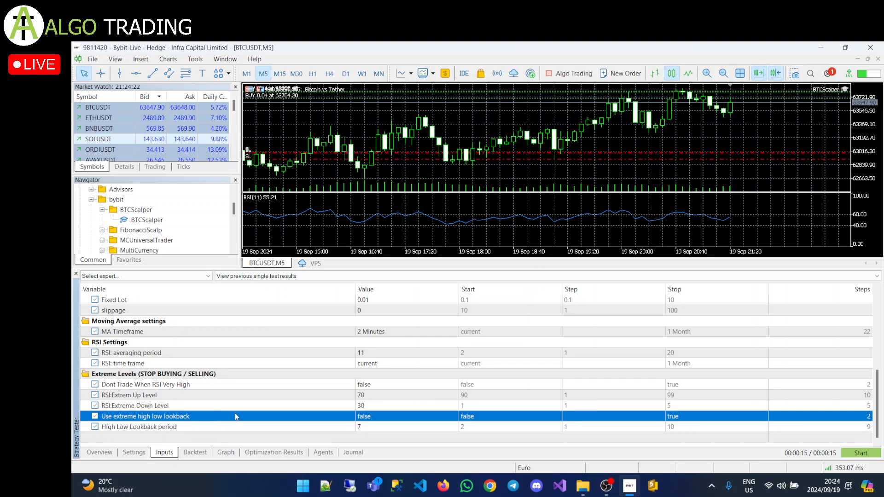
{"action": "mouse_move", "coordinate": [281, 360]}
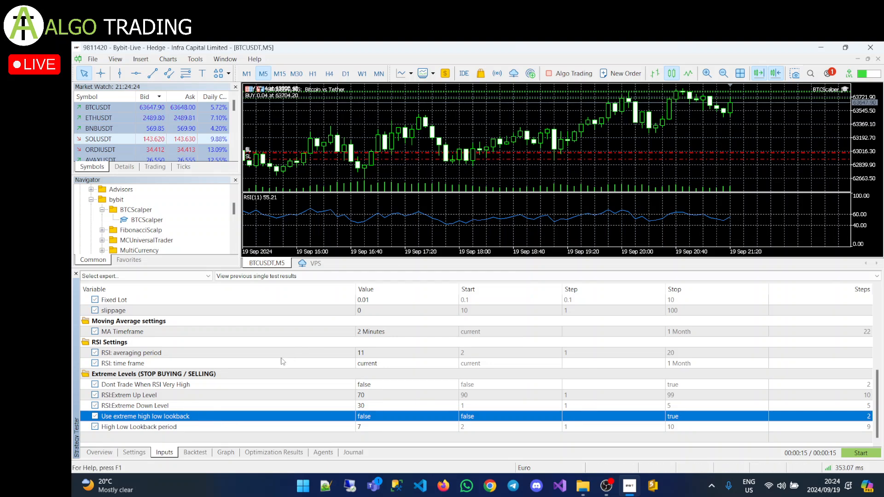
{"action": "mouse_move", "coordinate": [420, 322]}
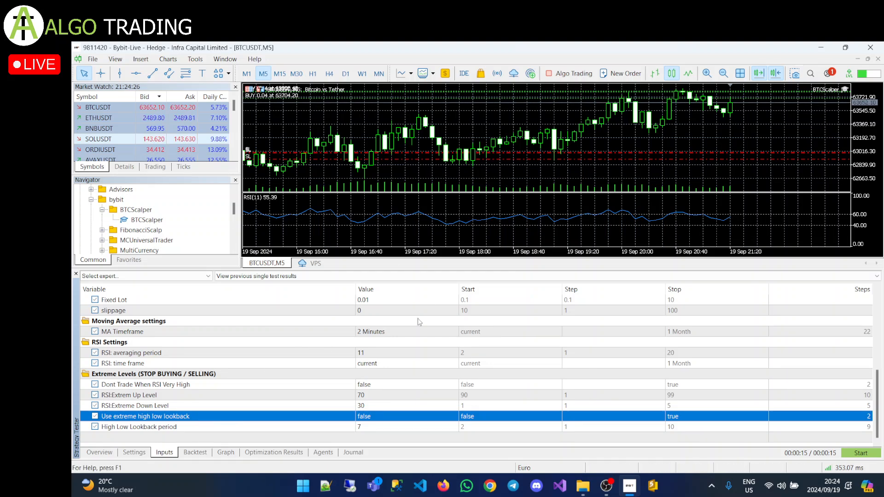
{"action": "left_click", "coordinate": [139, 426]}
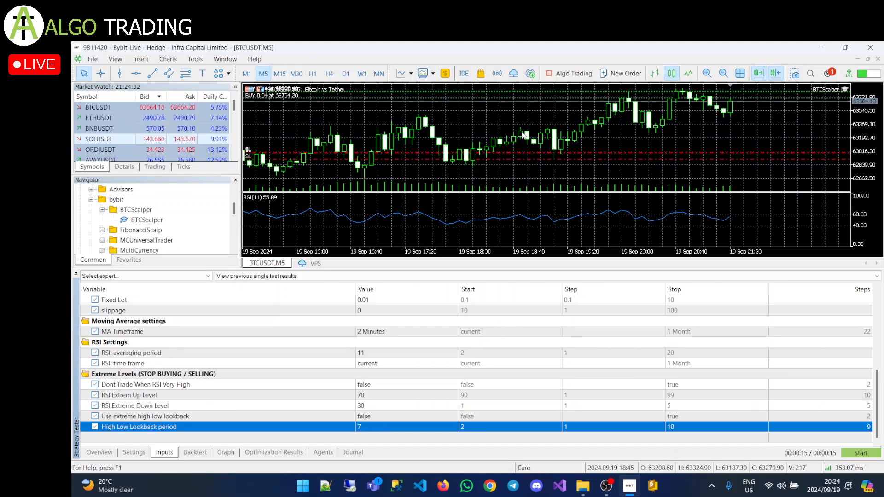
{"action": "mouse_move", "coordinate": [524, 135]}
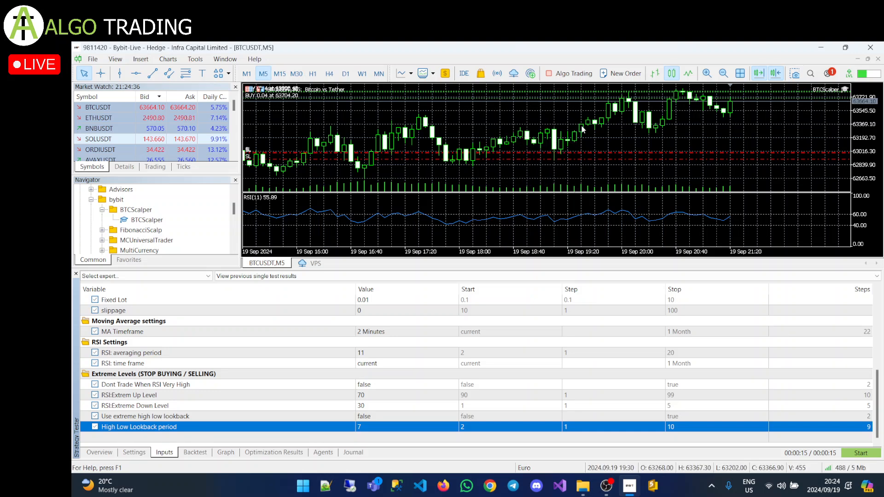
{"action": "mouse_move", "coordinate": [584, 128]}
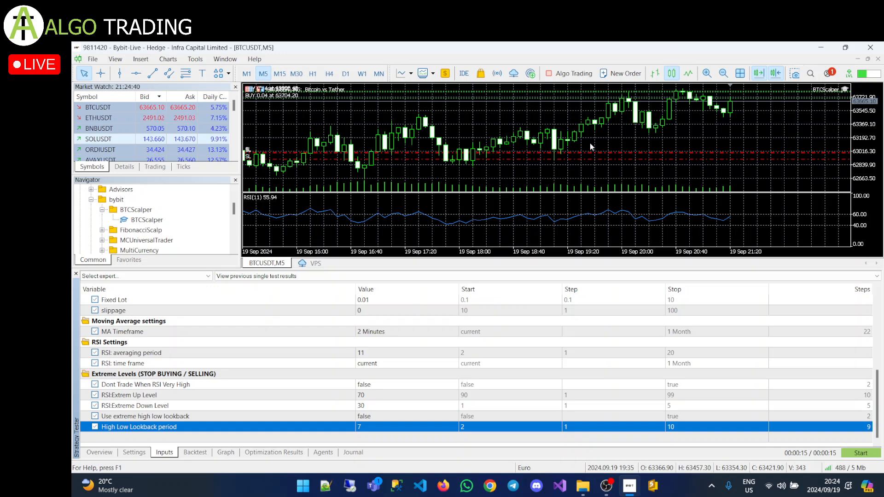
{"action": "mouse_move", "coordinate": [608, 106]}
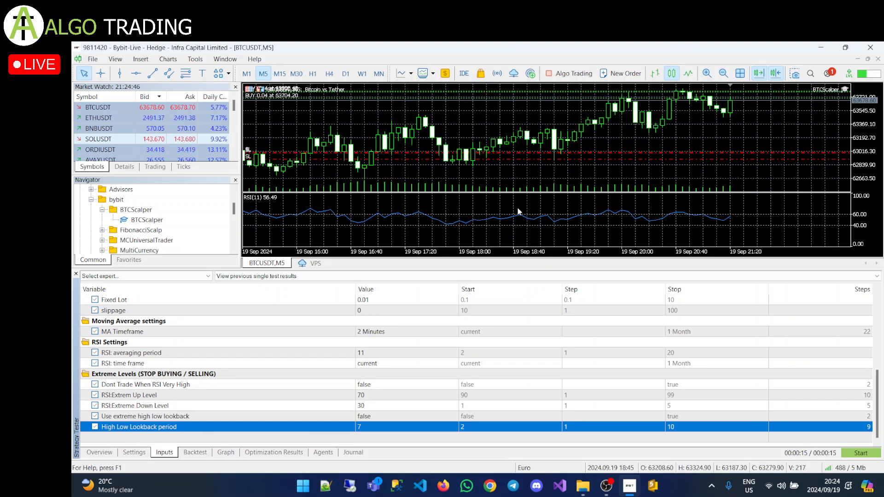
{"action": "mouse_move", "coordinate": [371, 426]}
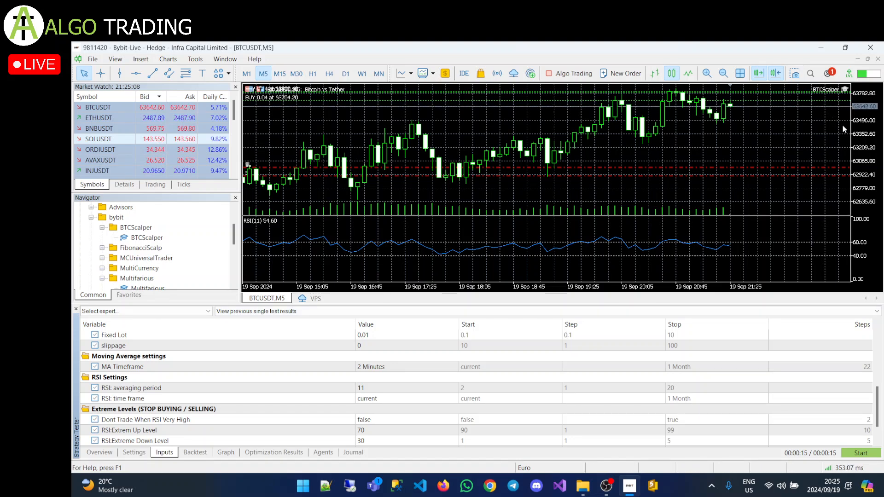
{"action": "mouse_move", "coordinate": [753, 238]}
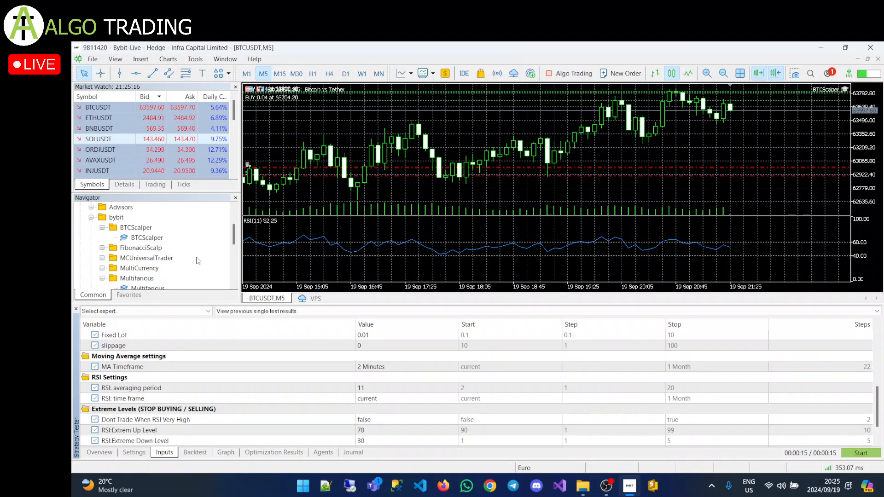
- Open the Market's Experts section and search BYBIT to list Bybit BTC Scalper and BYBIT Multifarious
{"action": "scroll", "scroll_direction": "down", "scroll_amount": 3}
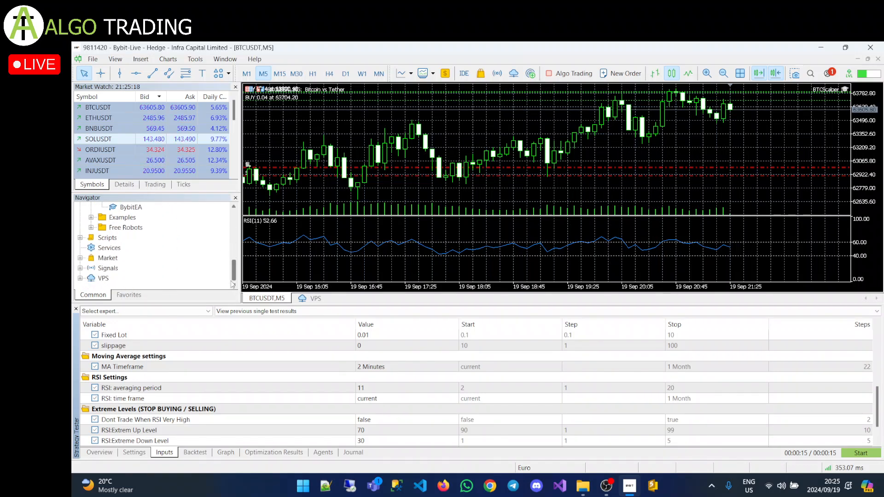
{"action": "mouse_move", "coordinate": [136, 273]}
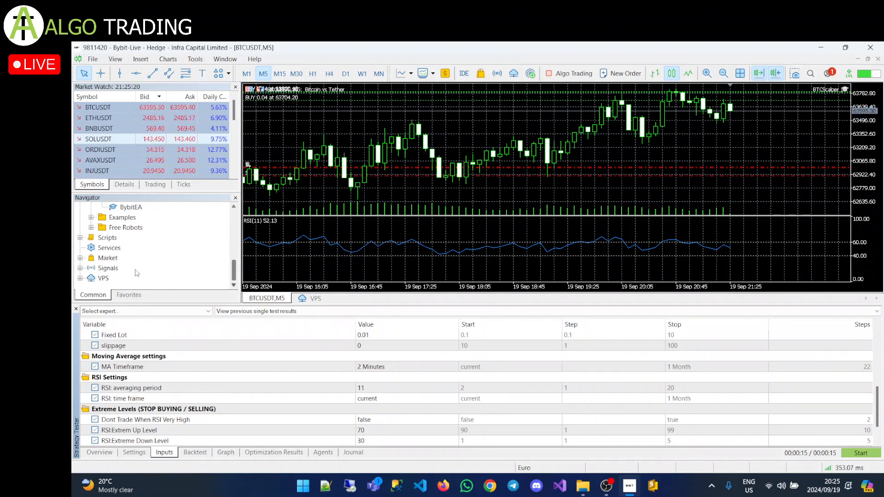
{"action": "left_click", "coordinate": [82, 258]}
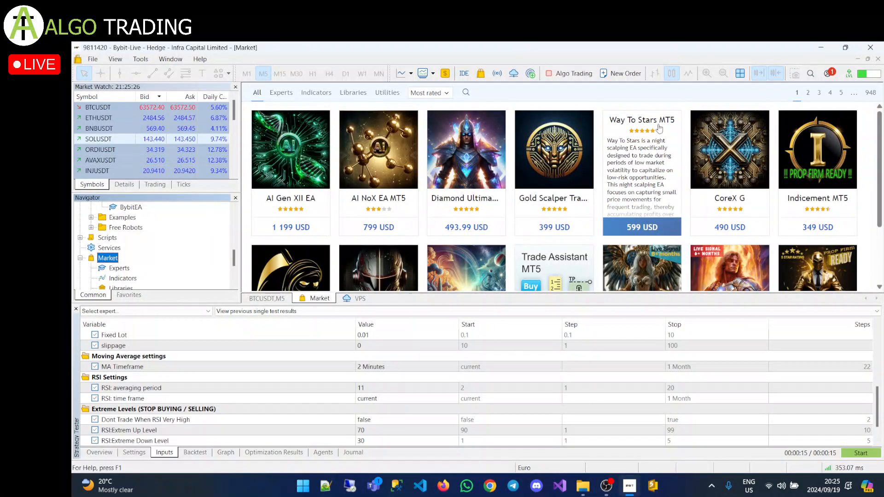
{"action": "left_click", "coordinate": [118, 268]}
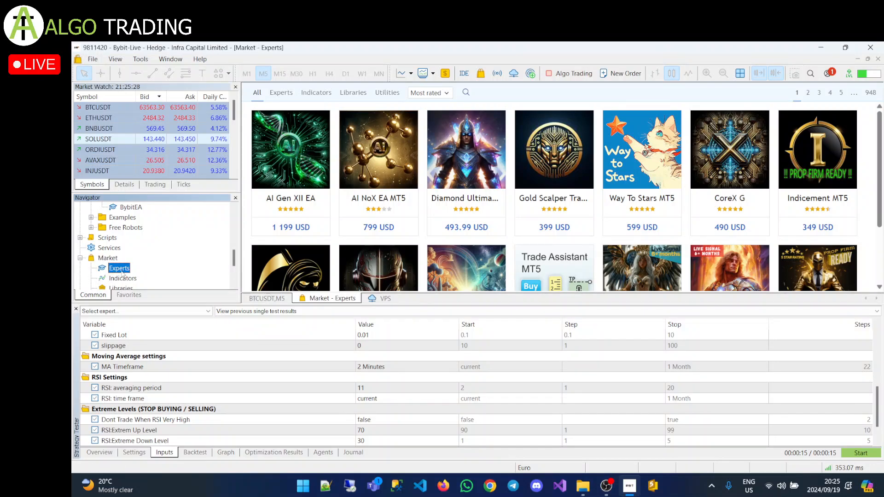
{"action": "left_click", "coordinate": [281, 92]}
{"action": "type", "text": "B"}
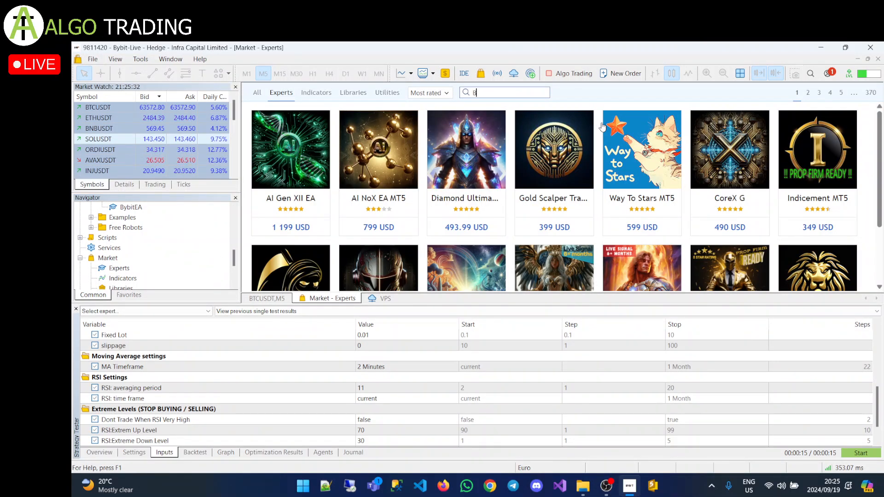
{"action": "type", "text": "YBIT"}
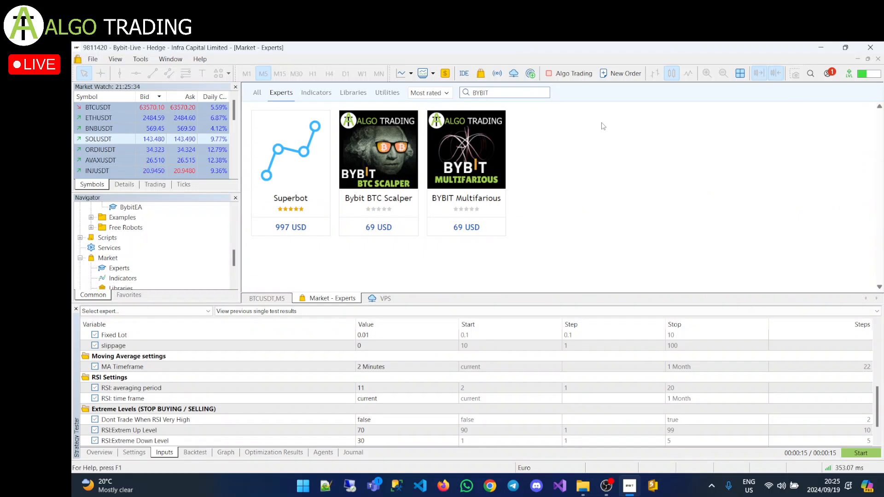
{"action": "mouse_move", "coordinate": [466, 182]}
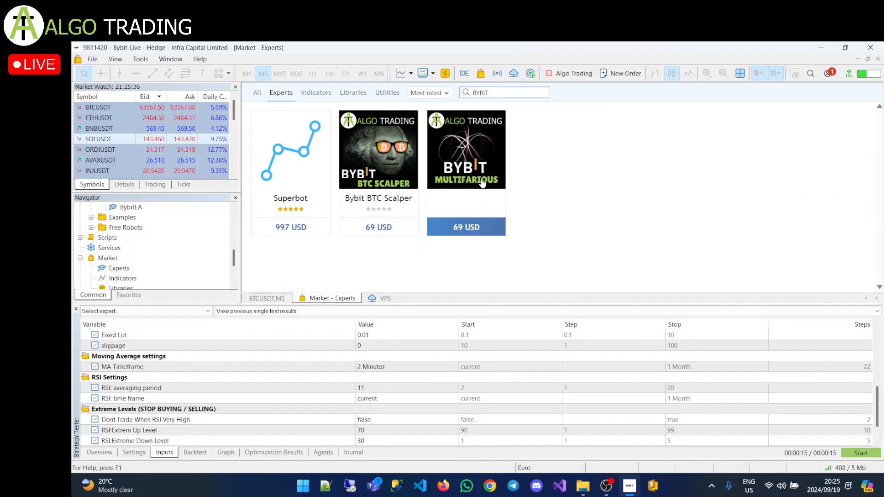
{"action": "mouse_move", "coordinate": [546, 179]}
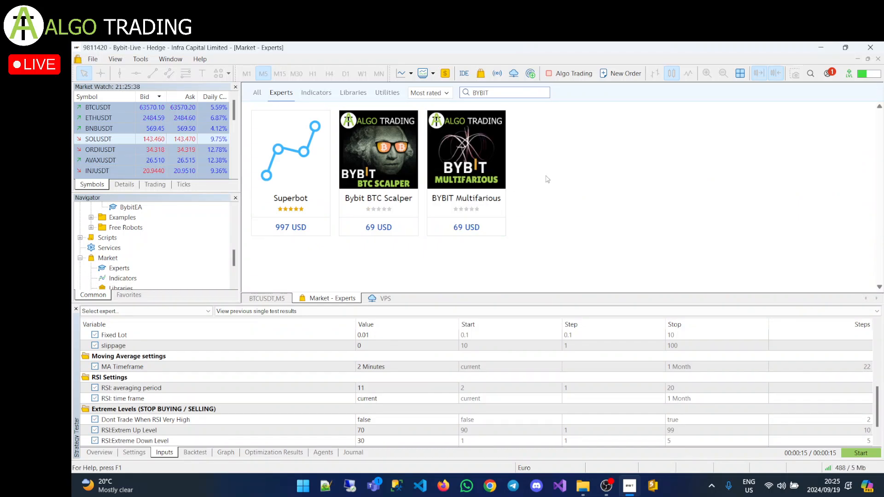
{"action": "mouse_move", "coordinate": [572, 206]}
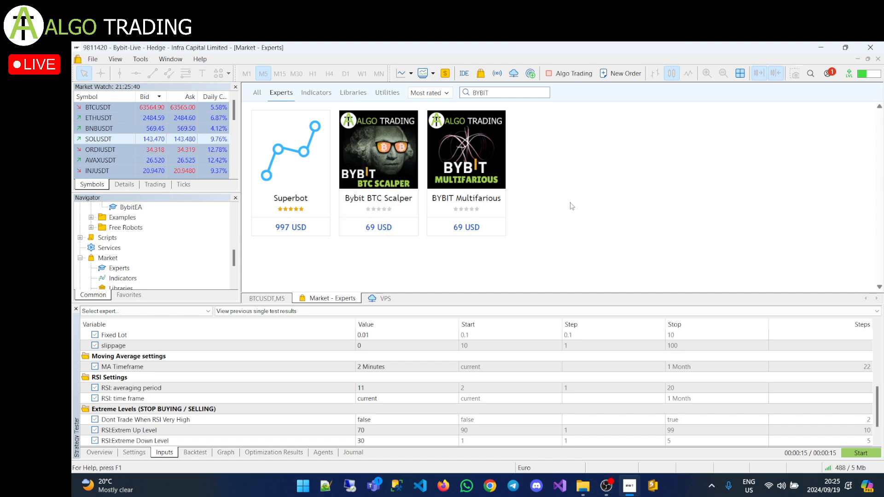
{"action": "mouse_move", "coordinate": [395, 182]}
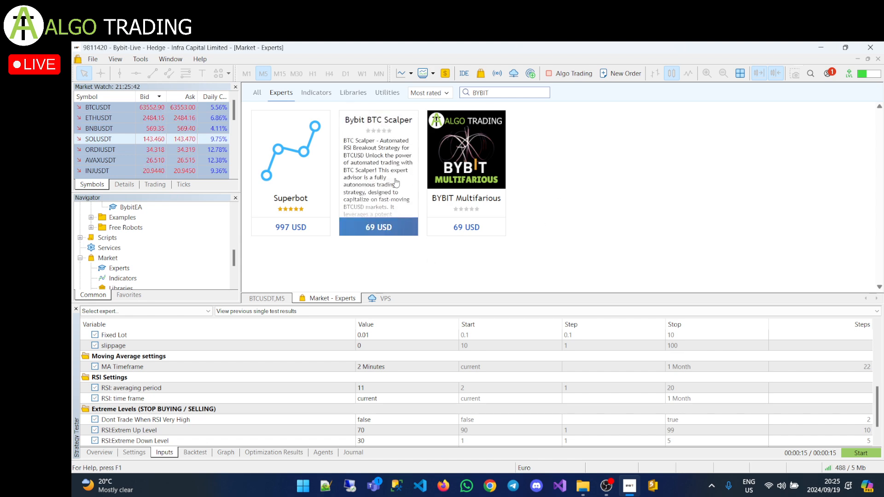
- Show the Bybit BTC Scalper product page with its buy 69 USD, demo and 30 USD rent options
{"action": "left_click", "coordinate": [378, 169]}
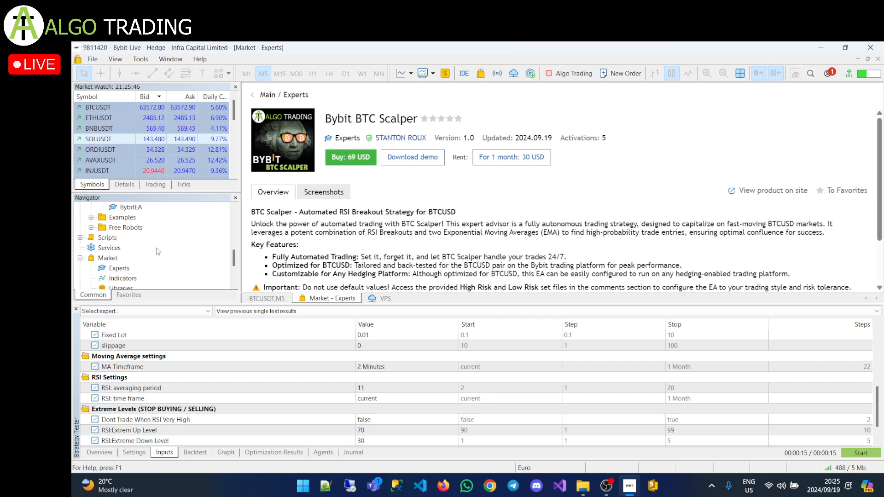
{"action": "mouse_move", "coordinate": [261, 243]}
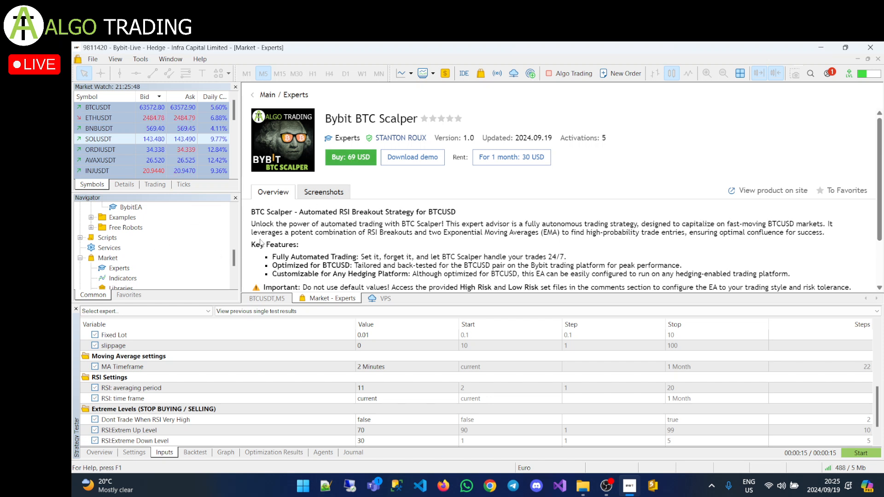
{"action": "mouse_move", "coordinate": [421, 167]}
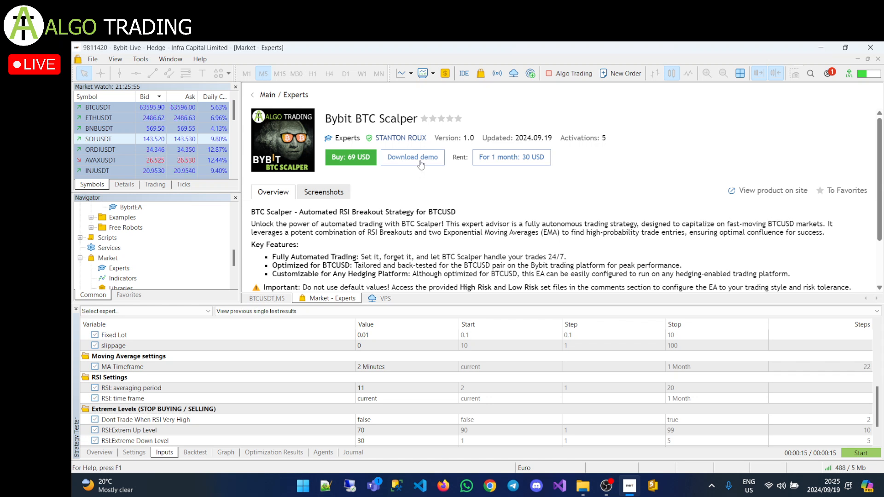
{"action": "mouse_move", "coordinate": [530, 175]}
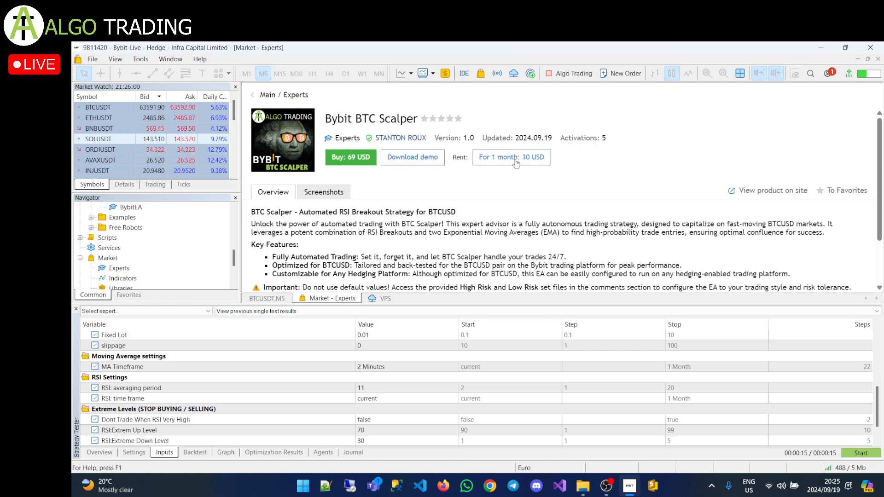
{"action": "mouse_move", "coordinate": [437, 198]}
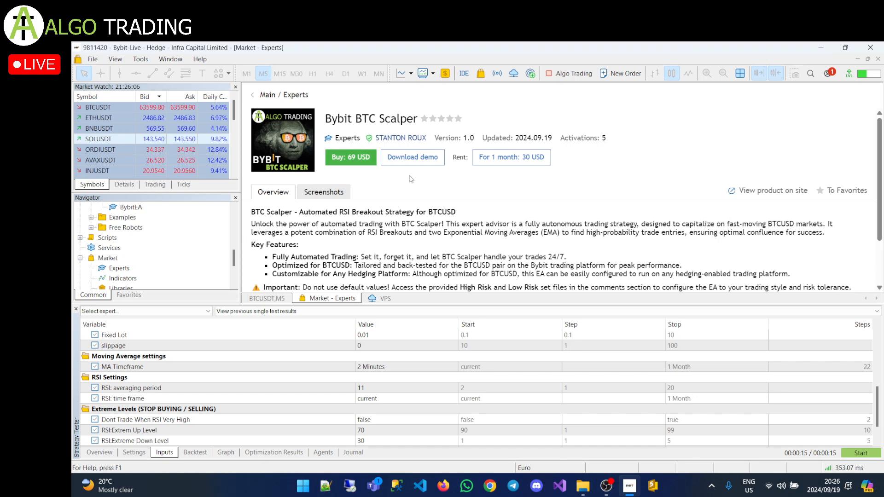
{"action": "scroll", "scroll_direction": "up", "scroll_amount": 3}
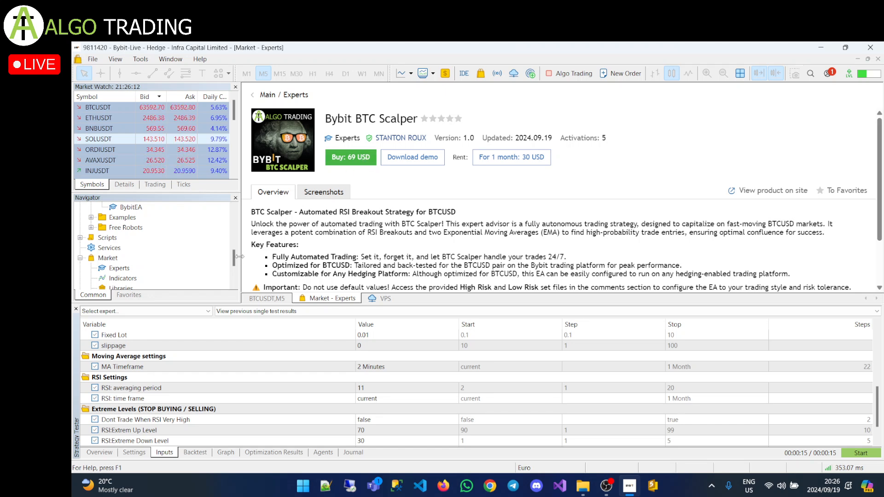
{"action": "scroll", "scroll_direction": "up", "scroll_amount": 3}
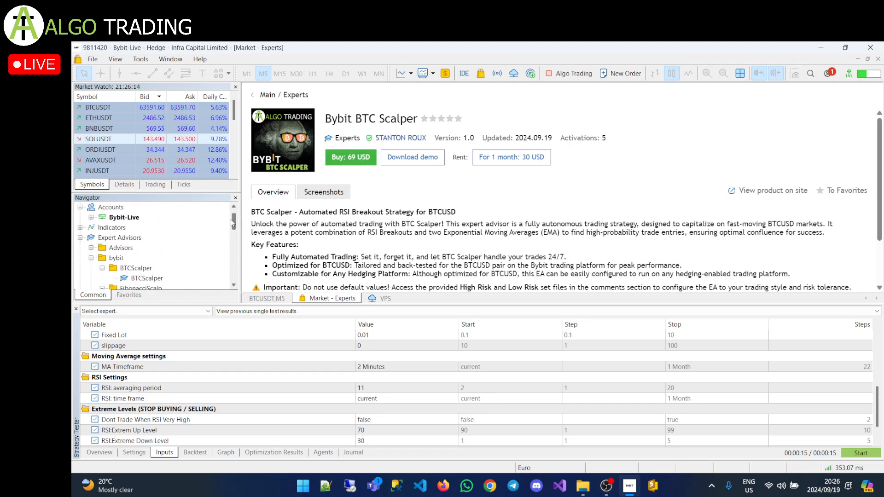
{"action": "left_click", "coordinate": [91, 248]}
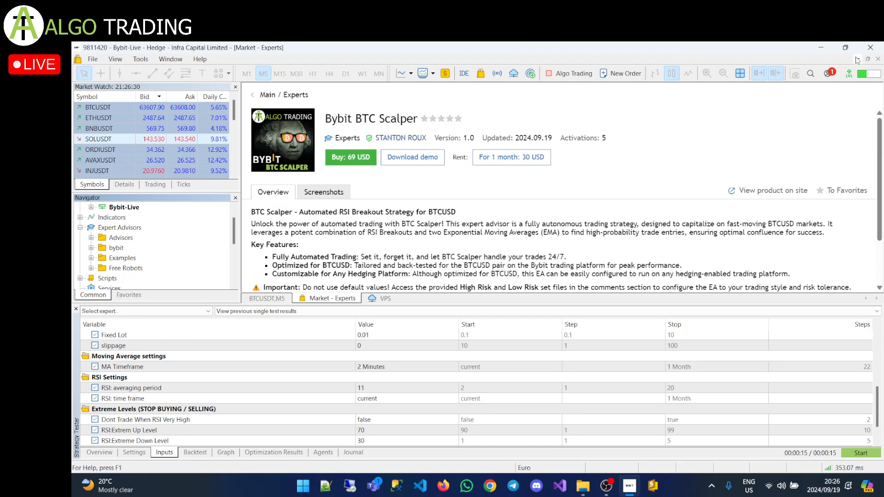
{"action": "mouse_move", "coordinate": [829, 73]}
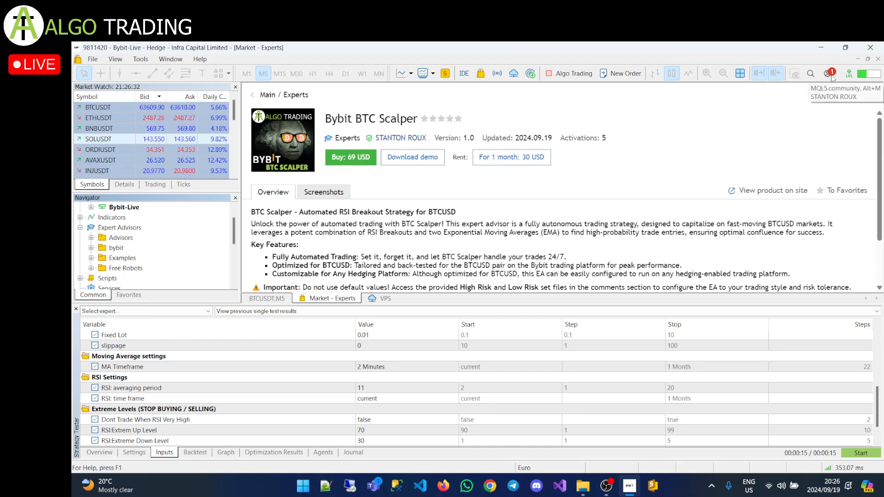
{"action": "mouse_move", "coordinate": [334, 256]}
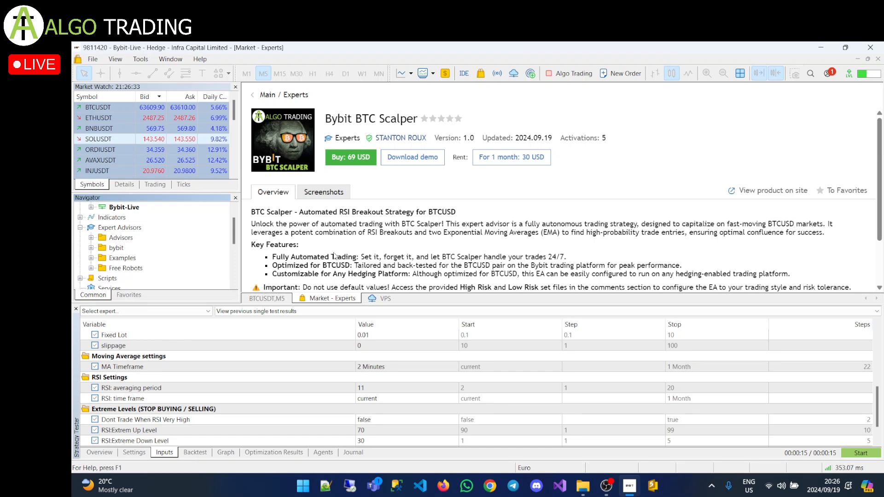